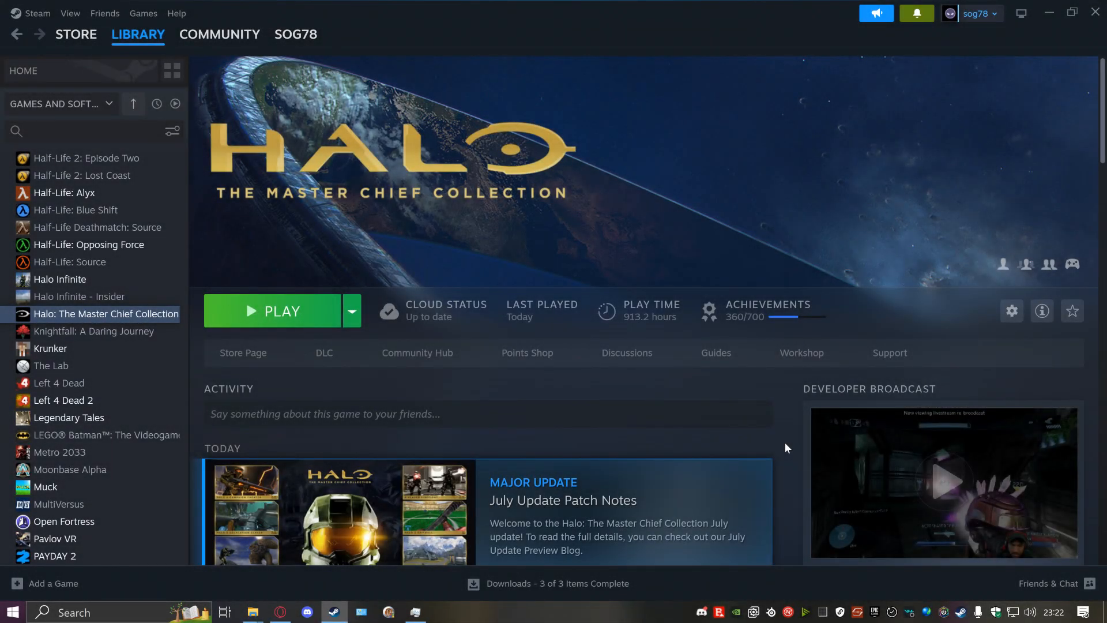
{"action": "mouse_move", "coordinate": [219, 106]}
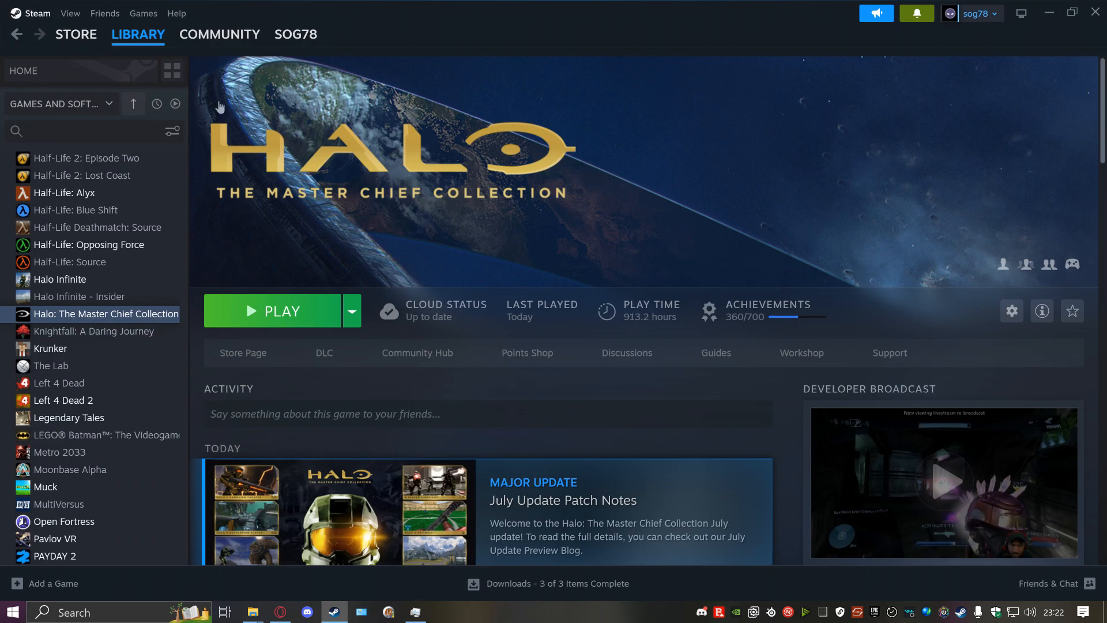
{"action": "mouse_move", "coordinate": [546, 247]}
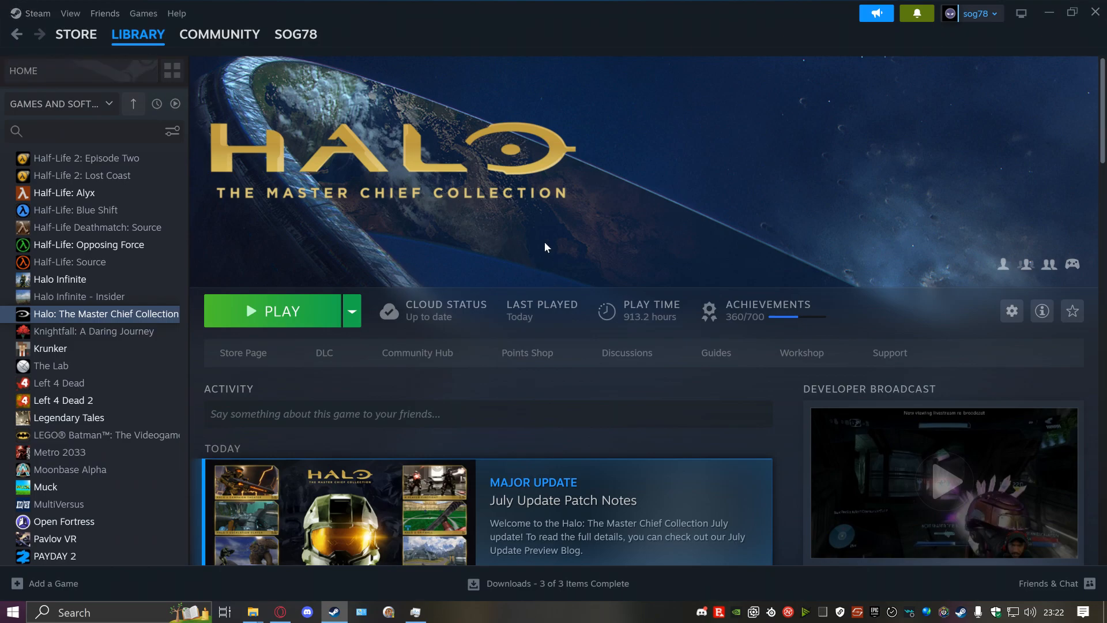
{"action": "mouse_move", "coordinate": [324, 353]}
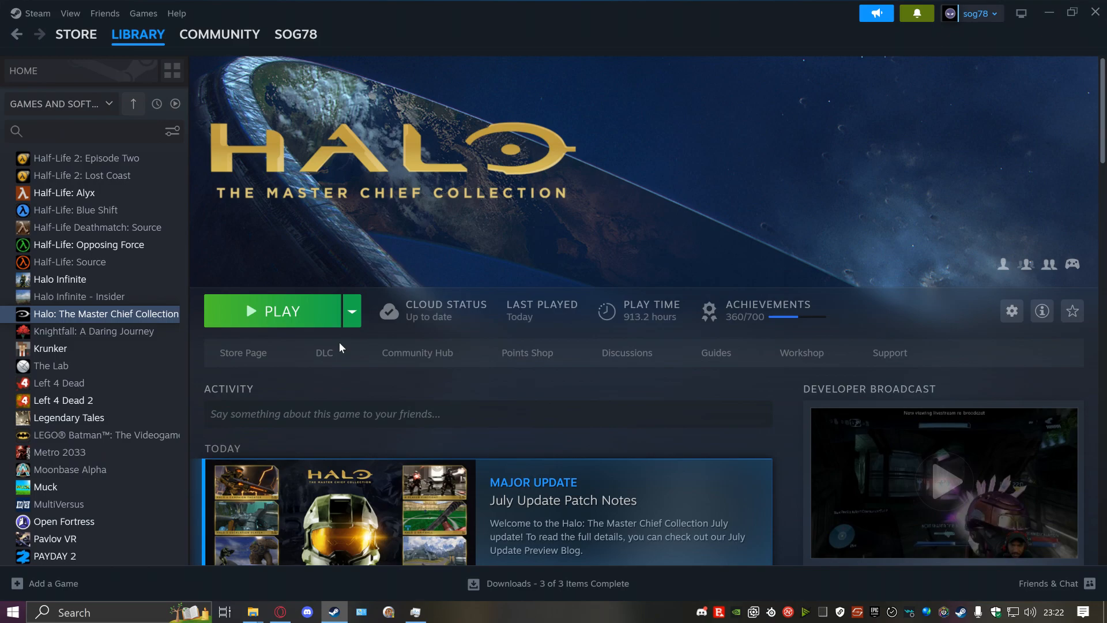
{"action": "mouse_move", "coordinate": [216, 115]}
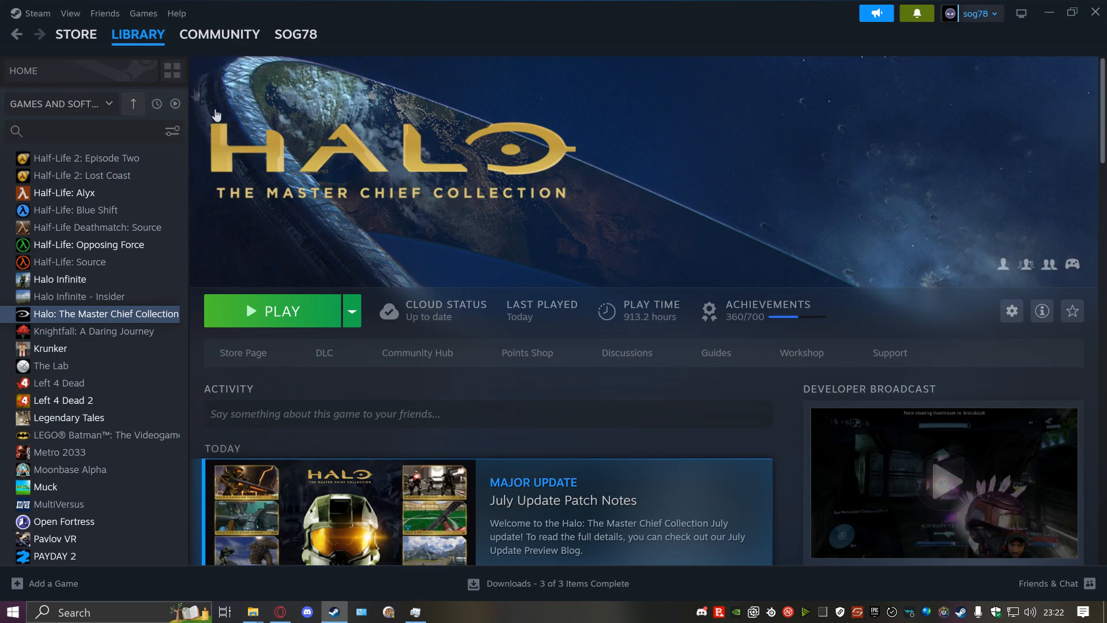
{"action": "mouse_move", "coordinate": [158, 324]}
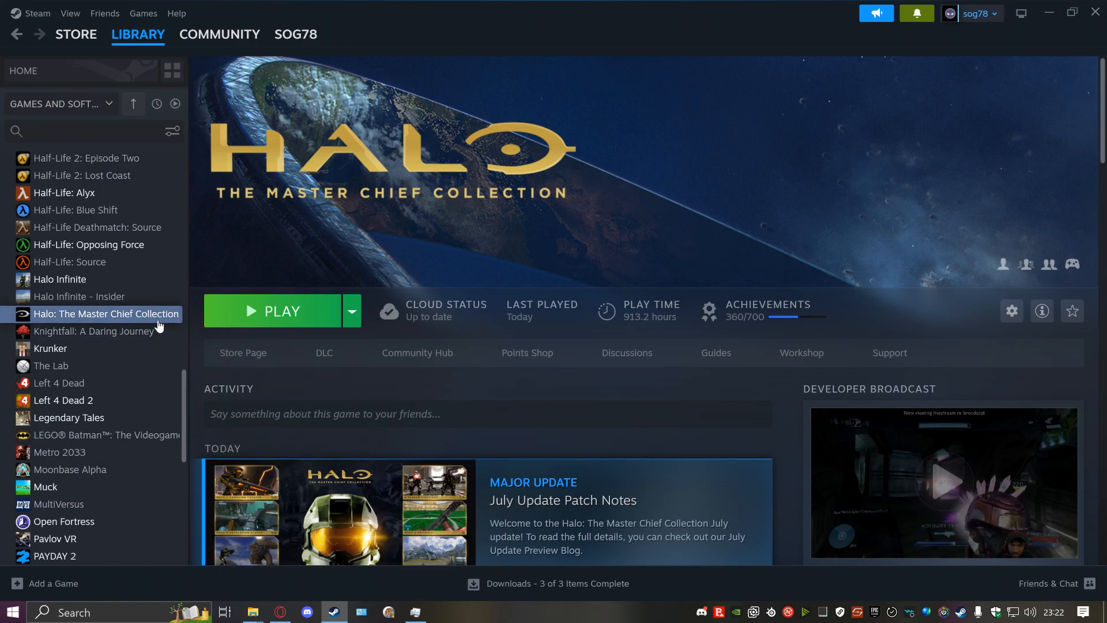
{"action": "mouse_move", "coordinate": [801, 353]}
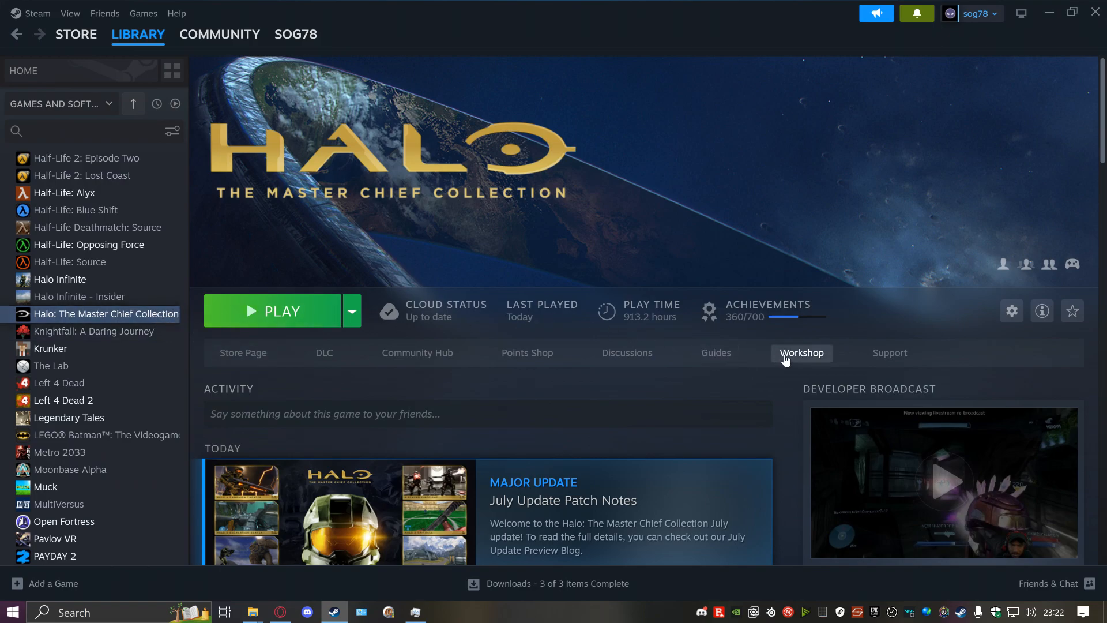
Open the MCC Workshop and filter its items to the BackgroundVideos tag
{"action": "left_click", "coordinate": [801, 353]}
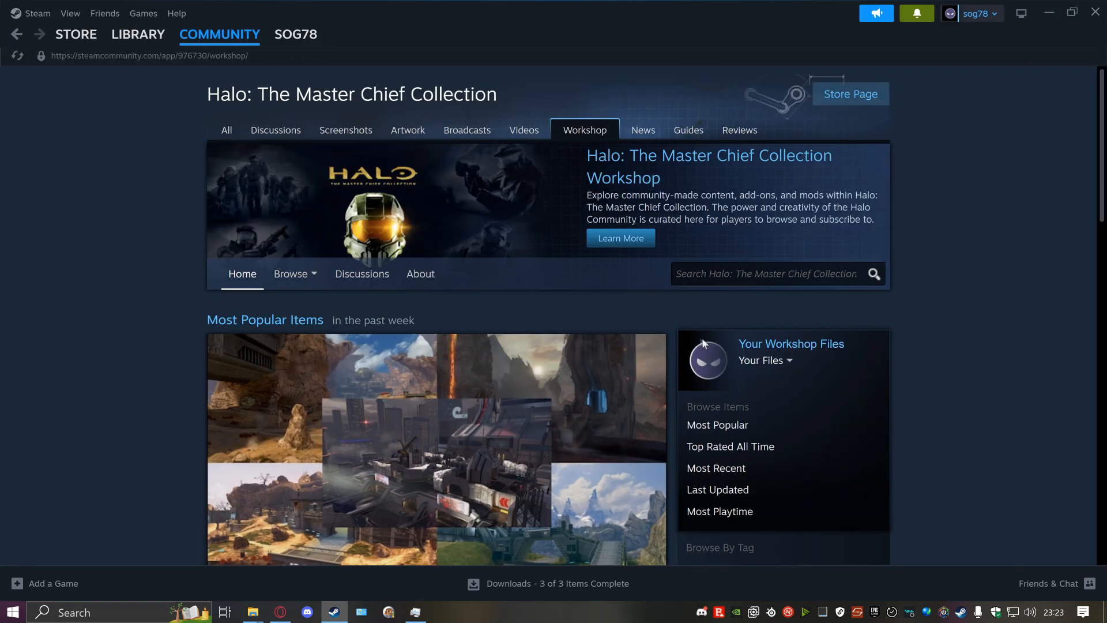
{"action": "scroll", "scroll_direction": "down", "scroll_amount": 3}
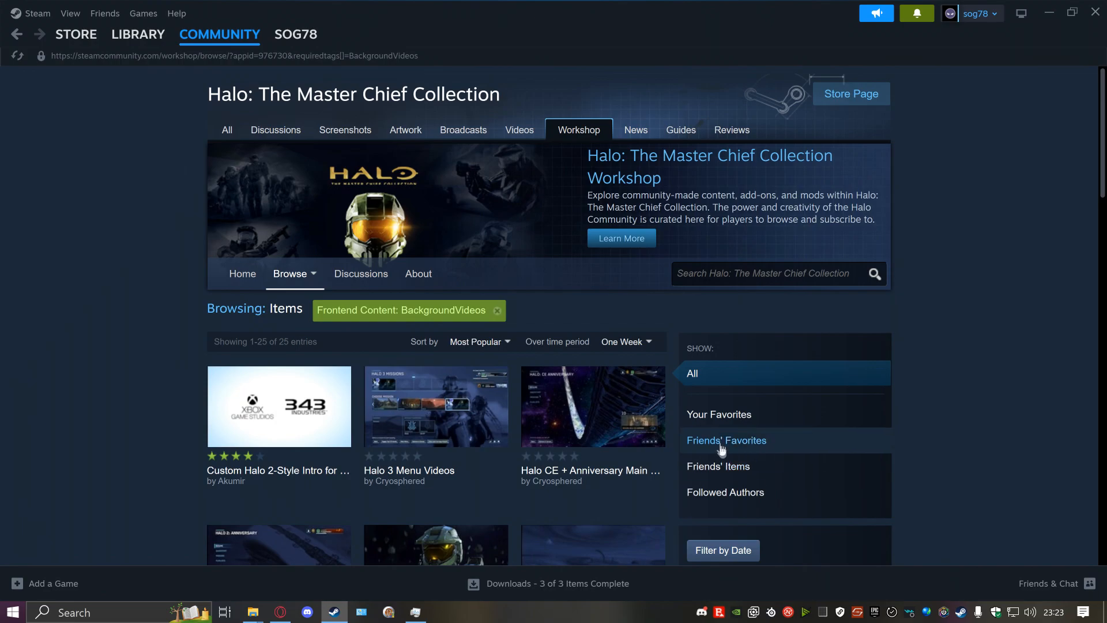
{"action": "scroll", "scroll_direction": "down", "scroll_amount": 3}
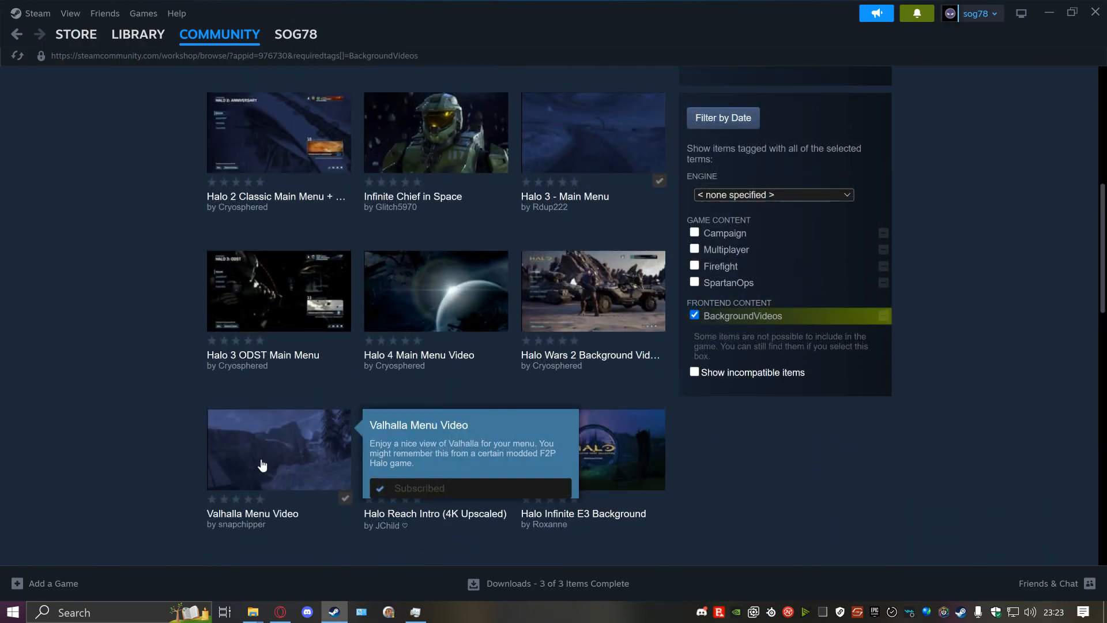
{"action": "left_click", "coordinate": [479, 341]}
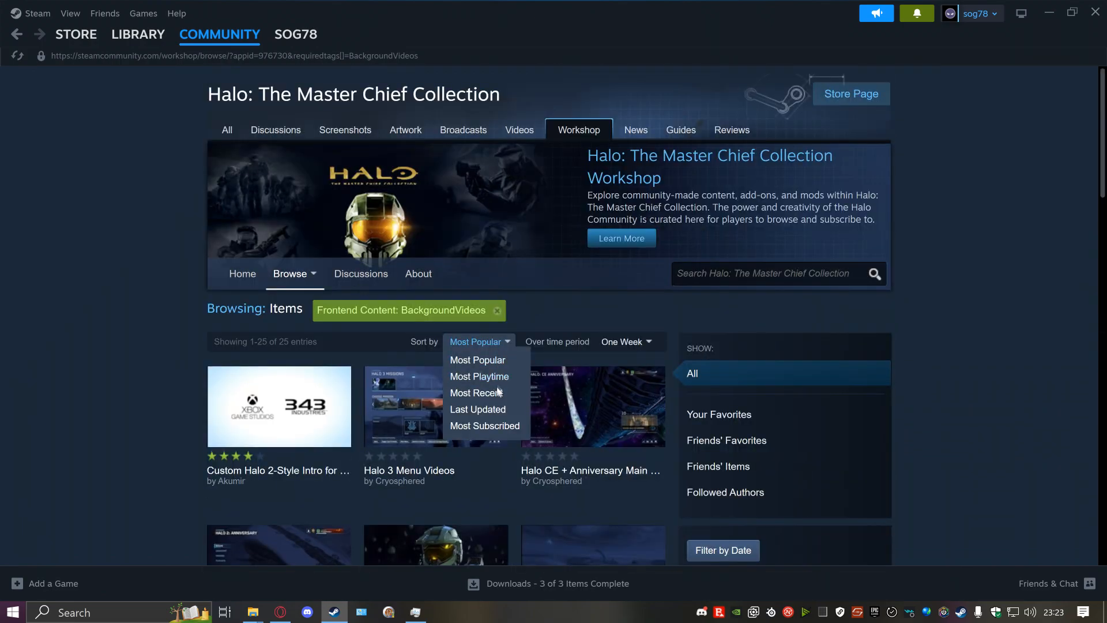
Sort the background videos by Most Recent and browse down the results
{"action": "left_click", "coordinate": [478, 392]}
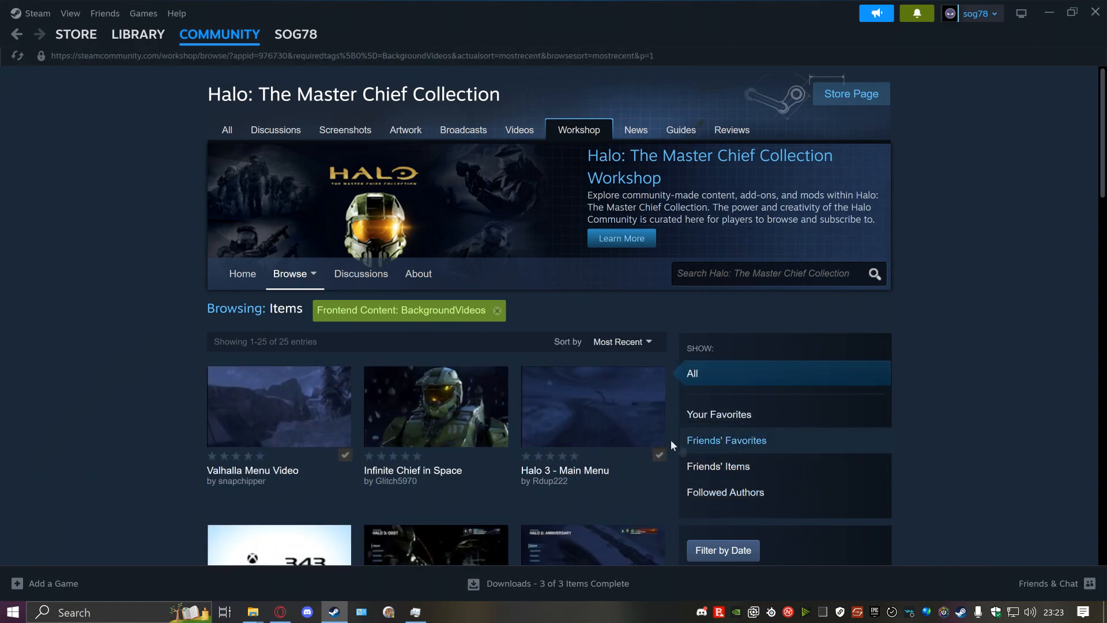
{"action": "mouse_move", "coordinate": [534, 459]}
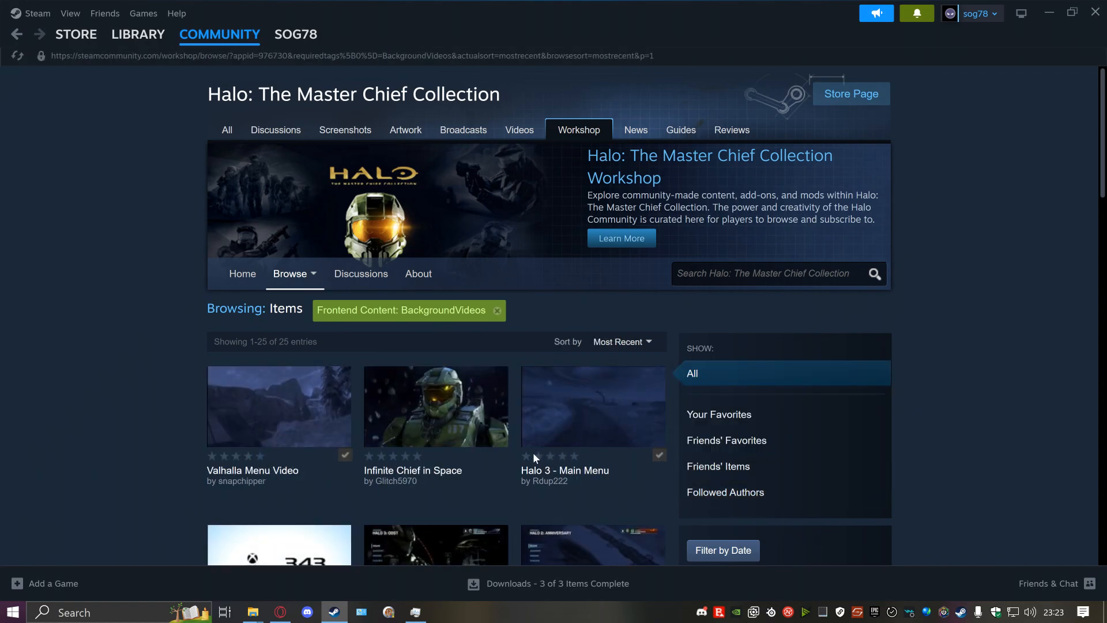
{"action": "scroll", "scroll_direction": "down", "scroll_amount": 3}
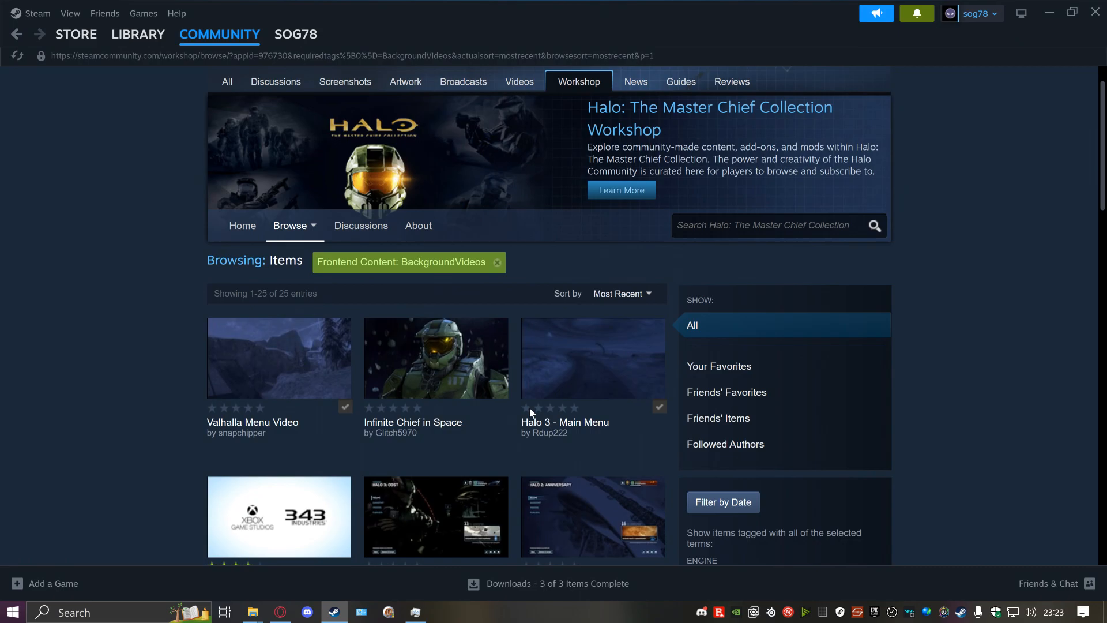
{"action": "mouse_move", "coordinate": [514, 354]}
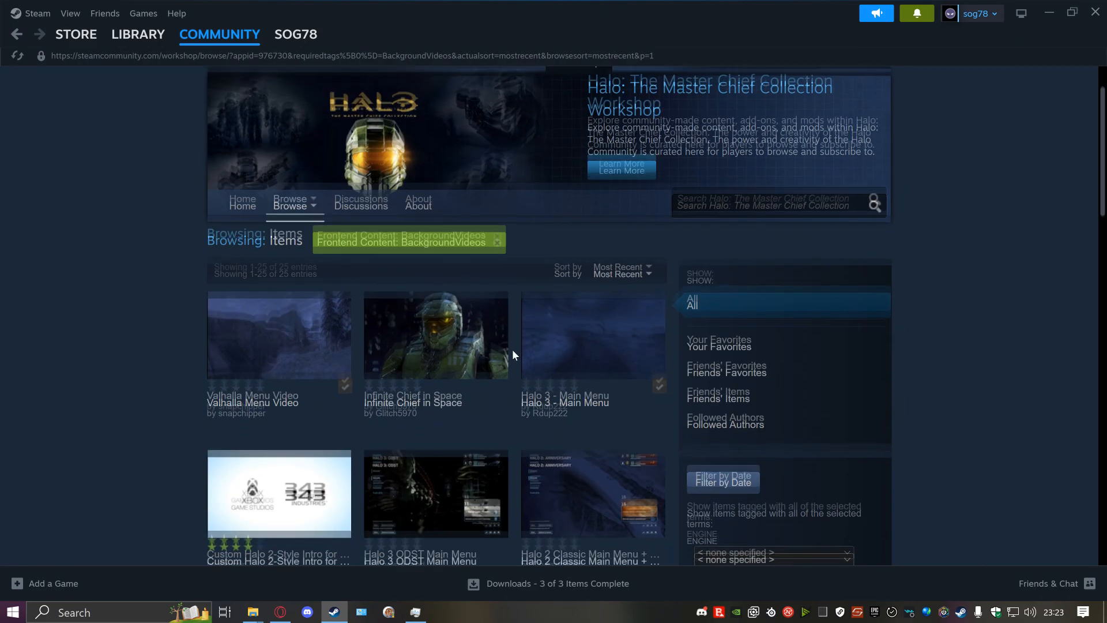
{"action": "scroll", "scroll_direction": "down", "scroll_amount": 3}
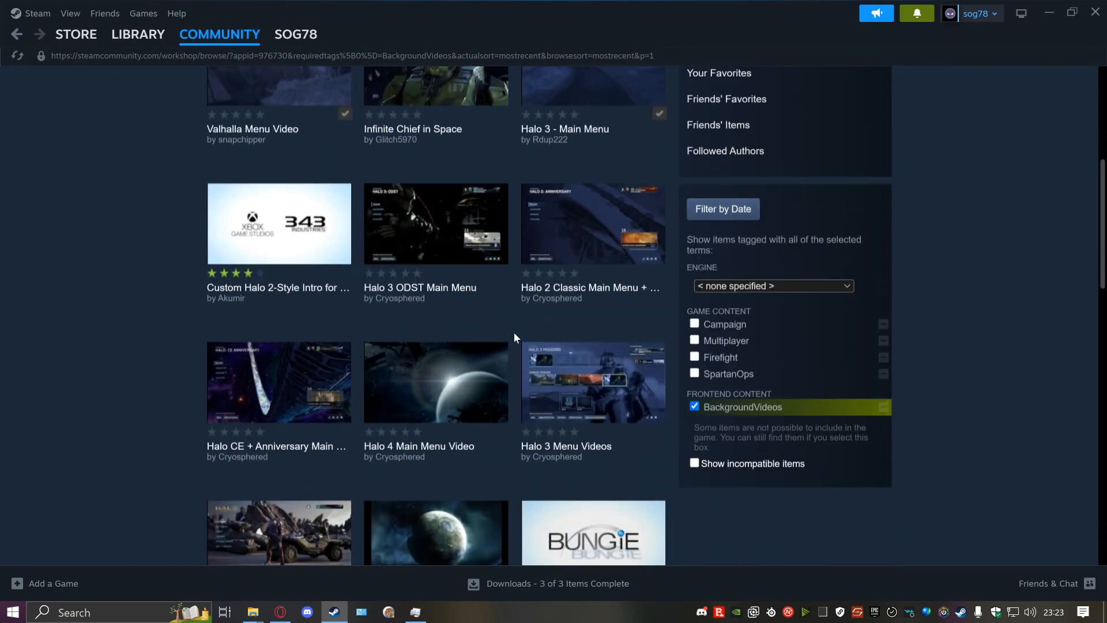
{"action": "scroll", "scroll_direction": "down", "scroll_amount": 3}
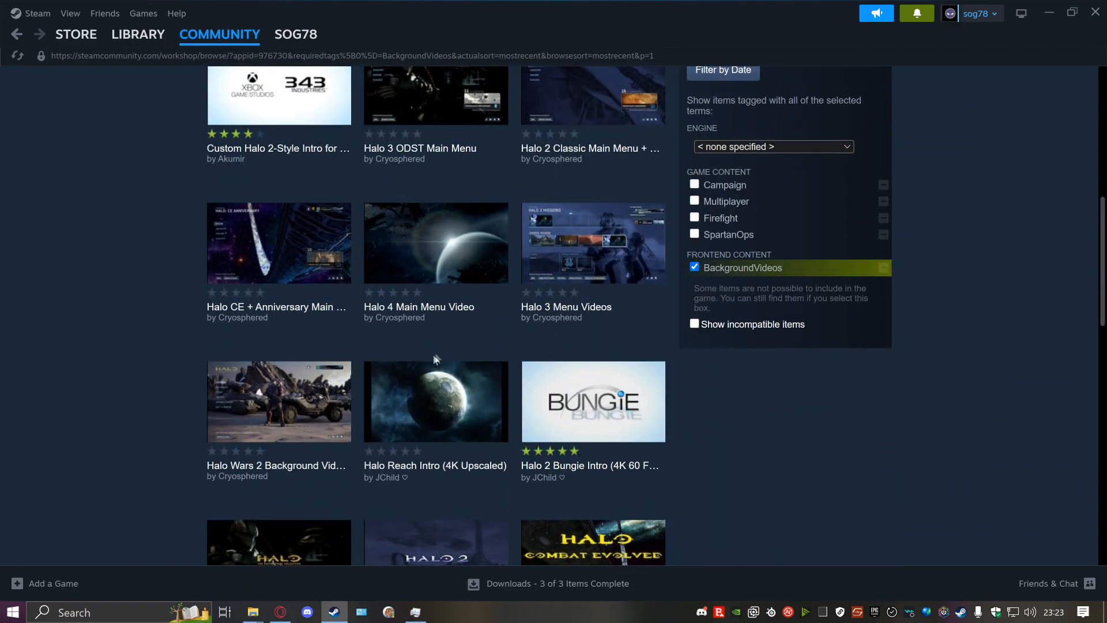
{"action": "scroll", "scroll_direction": "down", "scroll_amount": 3}
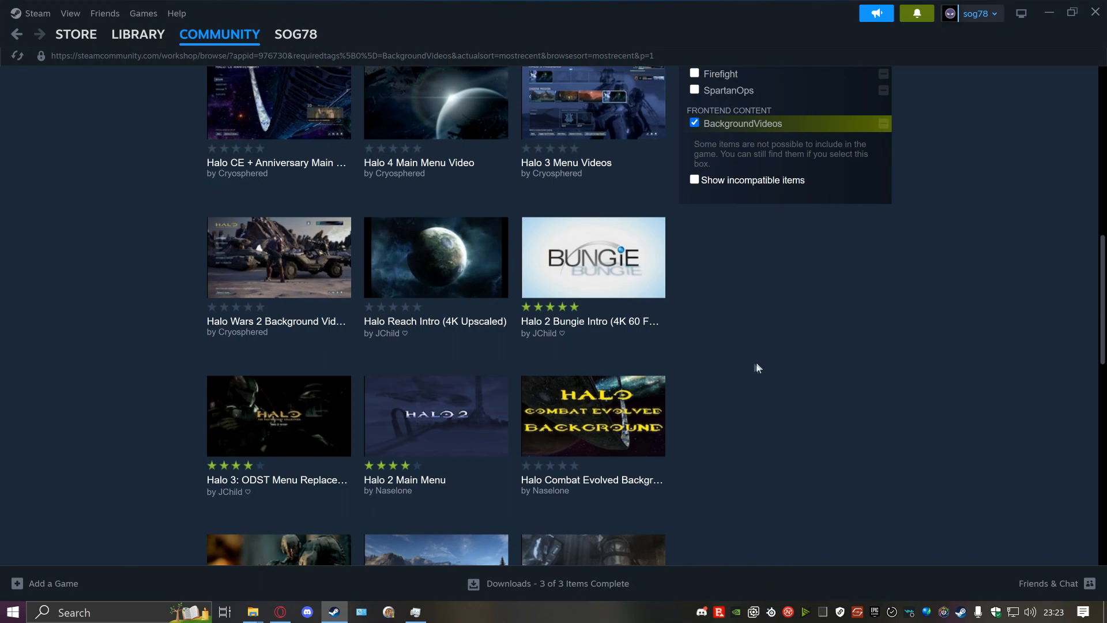
{"action": "scroll", "scroll_direction": "down", "scroll_amount": 3}
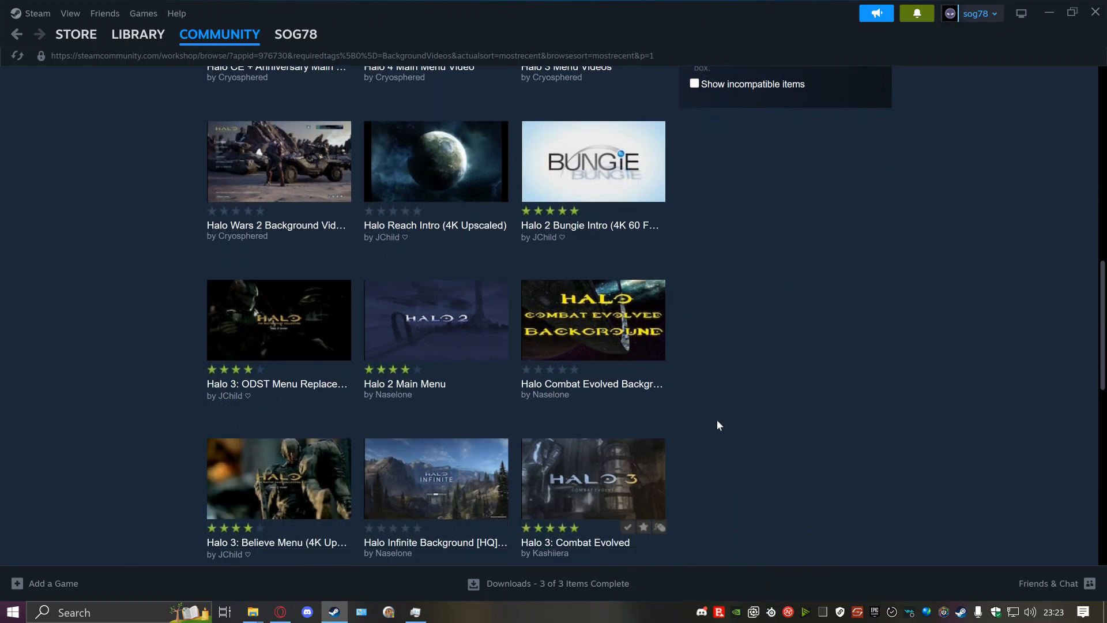
{"action": "scroll", "scroll_direction": "down", "scroll_amount": 3}
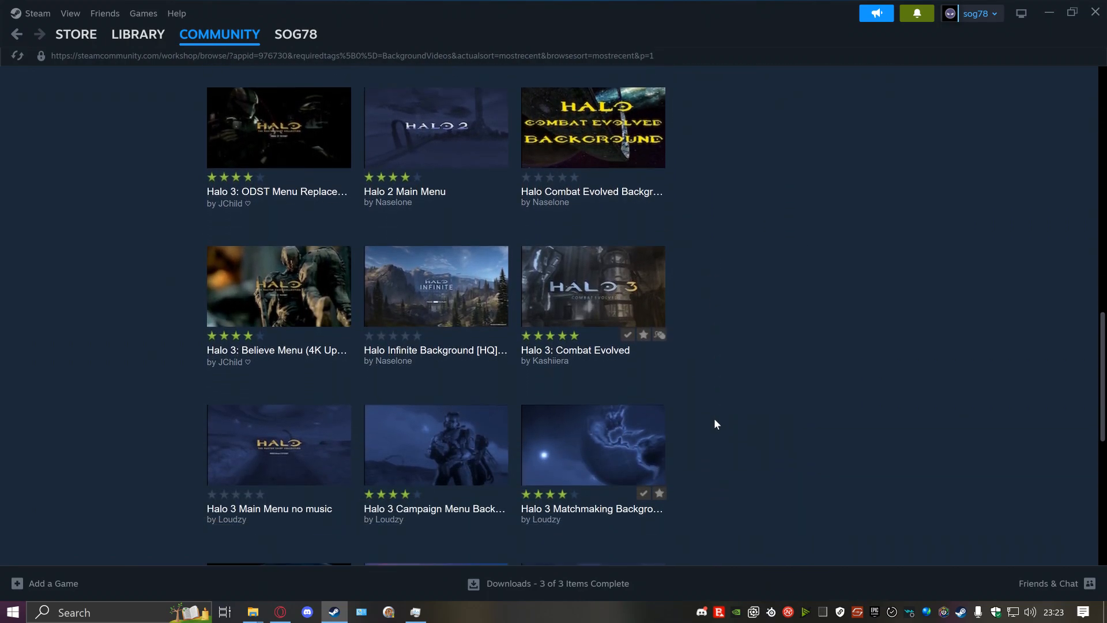
{"action": "scroll", "scroll_direction": "down", "scroll_amount": 3}
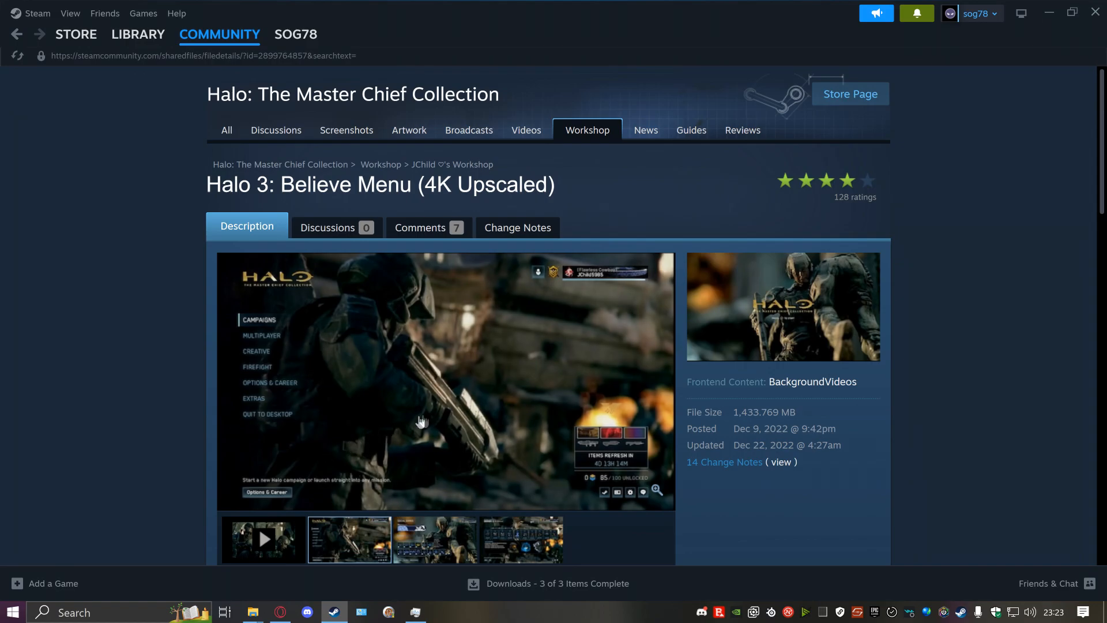
Read through the Halo 3: Believe Menu (4K Upscaled) description and install notes
{"action": "scroll", "scroll_direction": "down", "scroll_amount": 3}
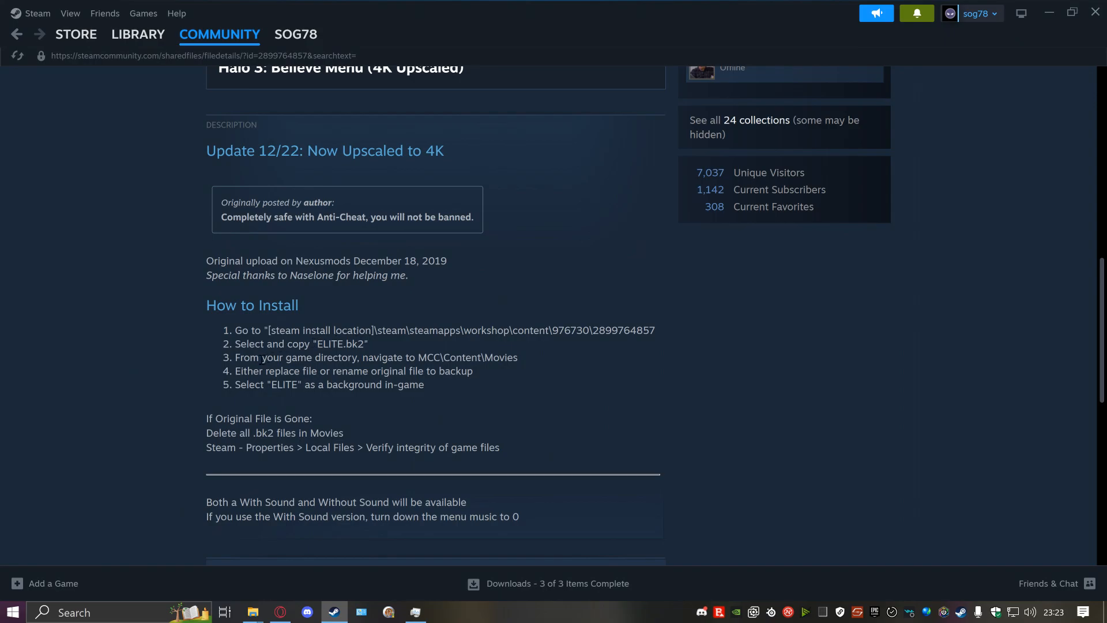
{"action": "mouse_move", "coordinate": [235, 353]}
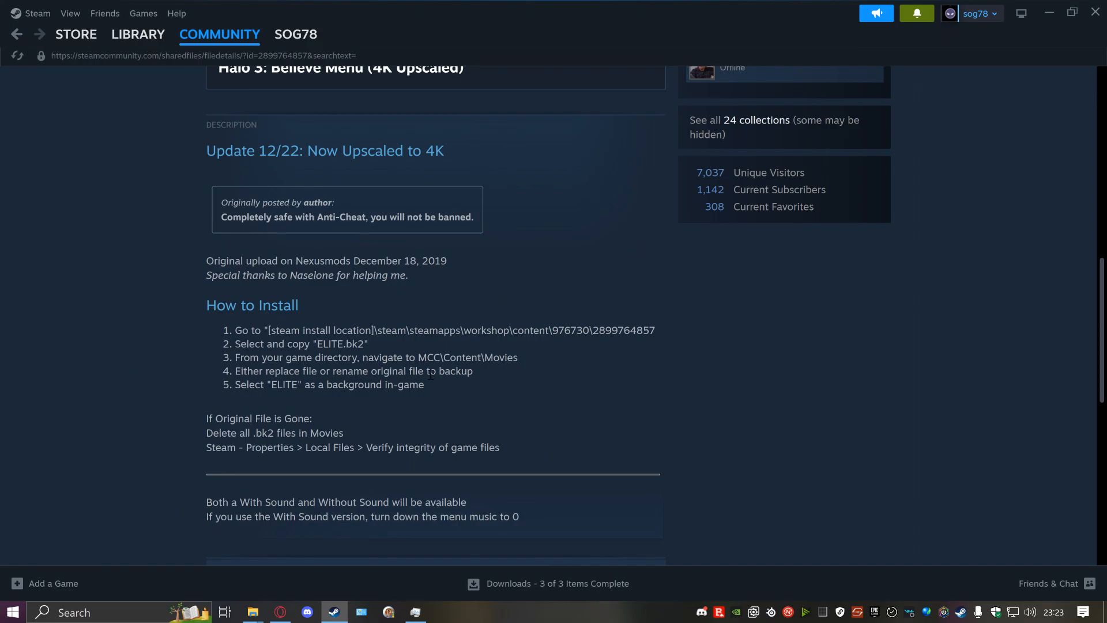
{"action": "scroll", "scroll_direction": "up", "scroll_amount": 3}
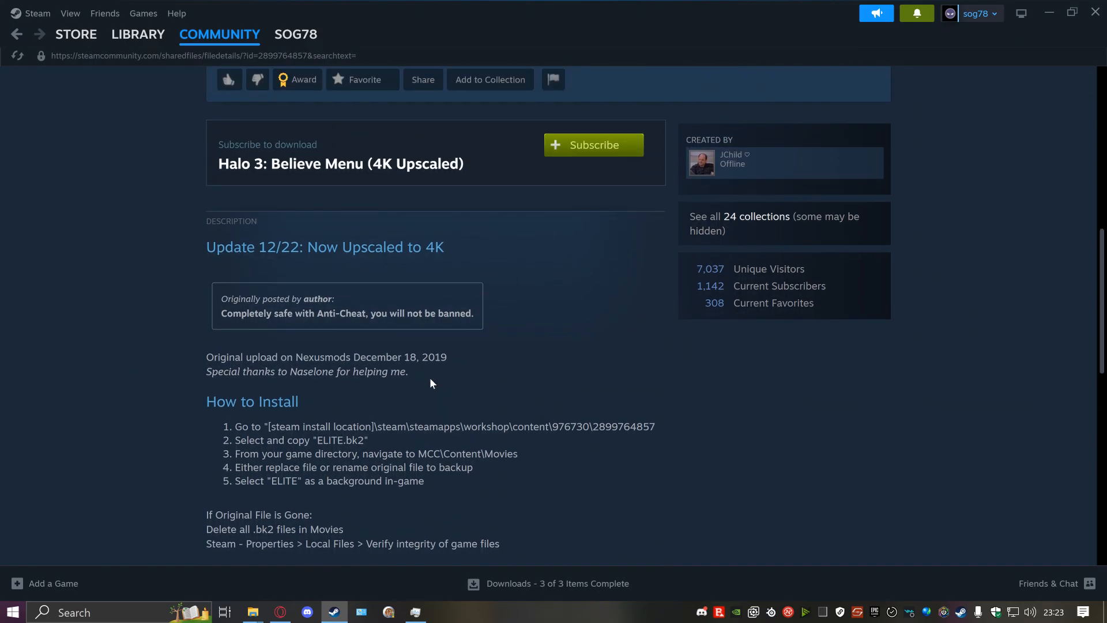
{"action": "scroll", "scroll_direction": "up", "scroll_amount": 3}
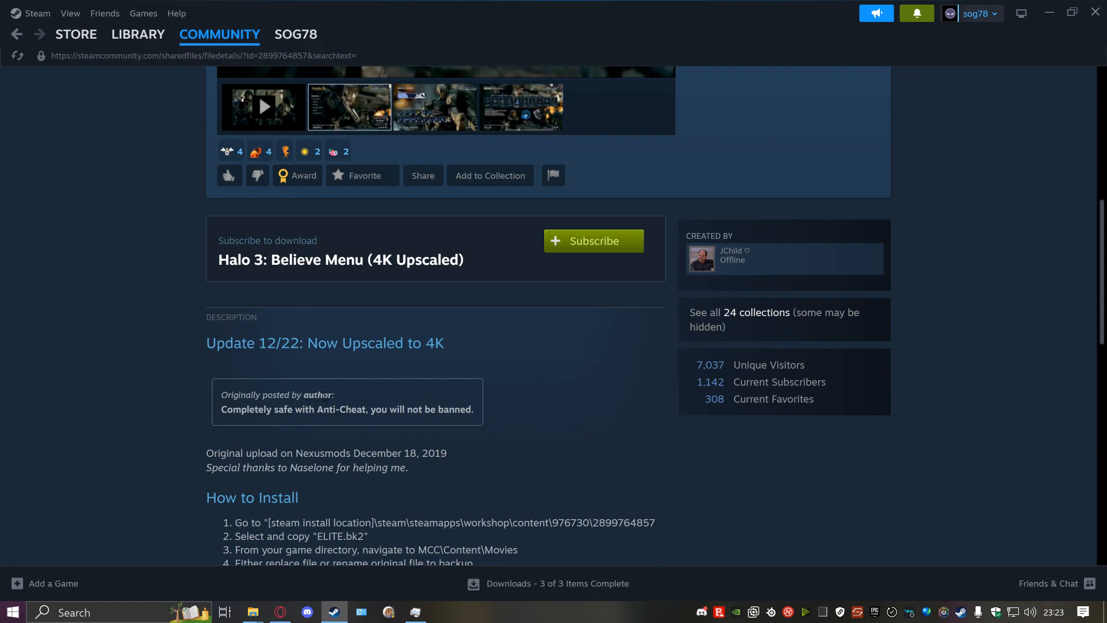
{"action": "mouse_move", "coordinate": [368, 438]}
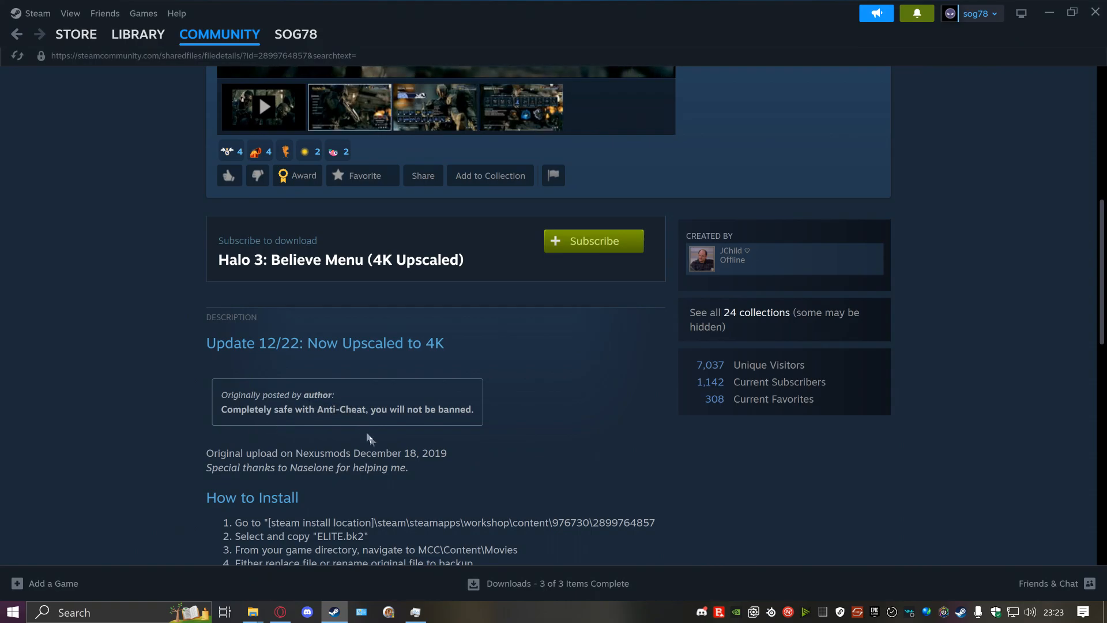
{"action": "scroll", "scroll_direction": "up", "scroll_amount": 3}
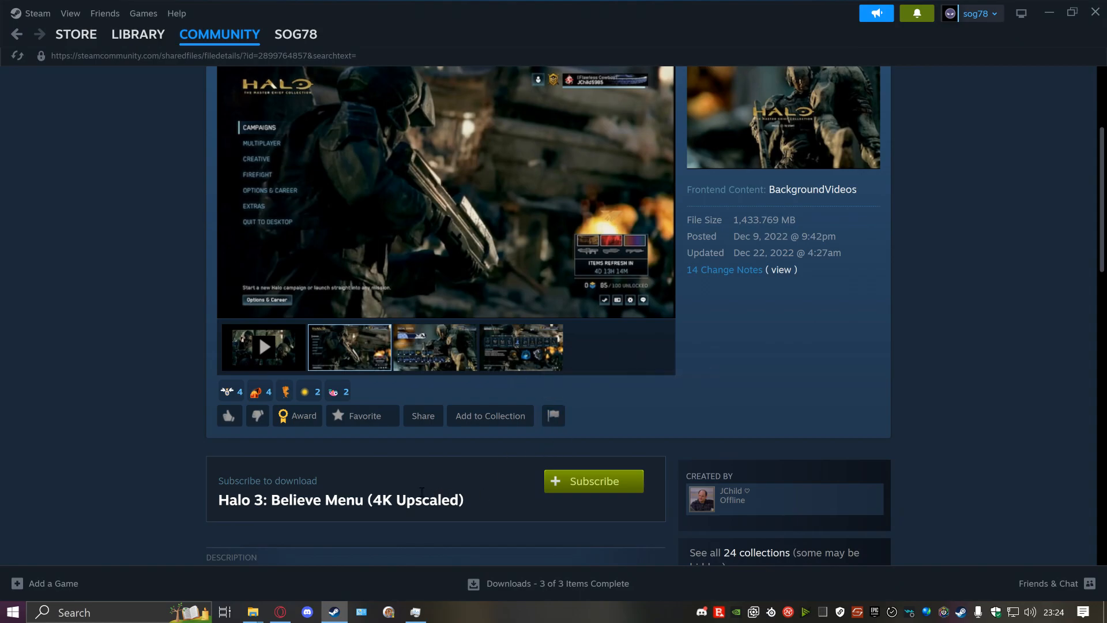
{"action": "scroll", "scroll_direction": "up", "scroll_amount": 3}
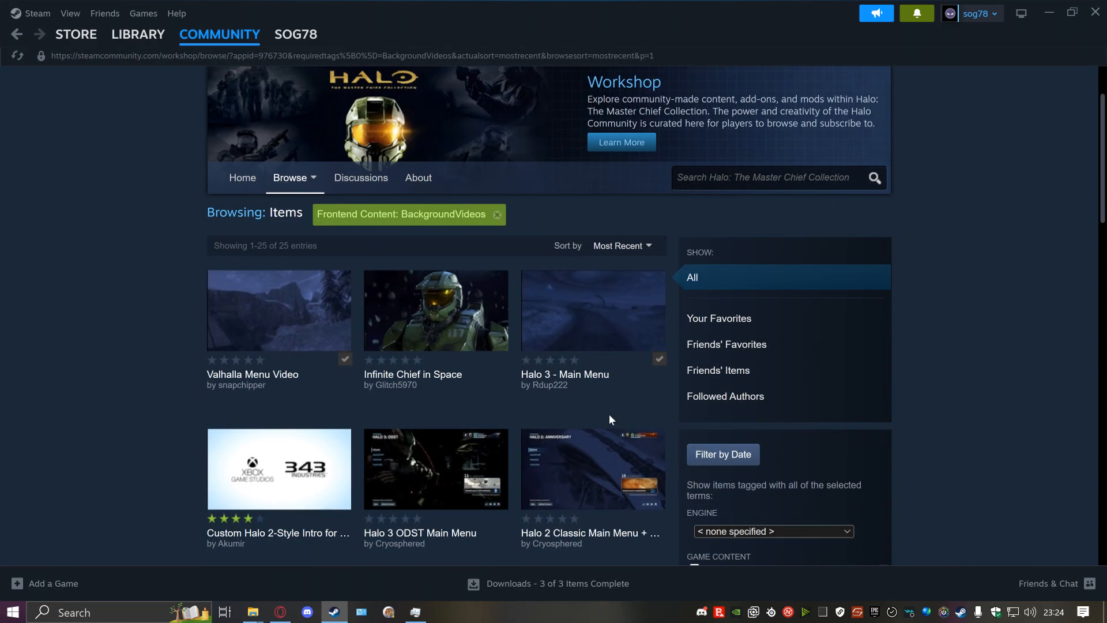
Find the Halo CE + Anniversary Main Menu item in the results and open its page
{"action": "scroll", "scroll_direction": "down", "scroll_amount": 3}
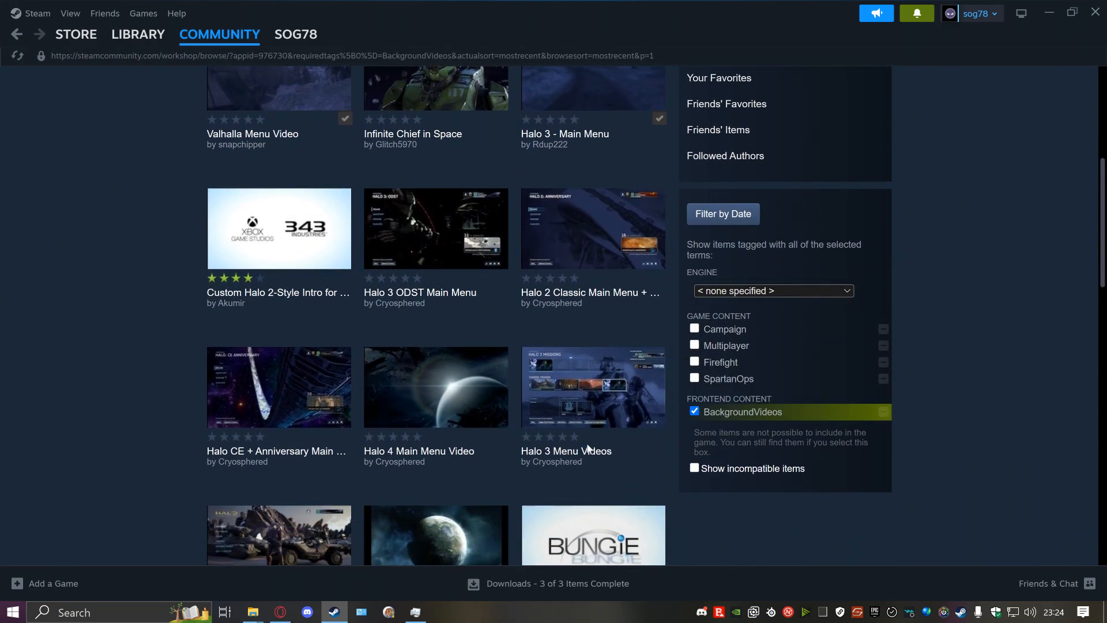
{"action": "scroll", "scroll_direction": "down", "scroll_amount": 3}
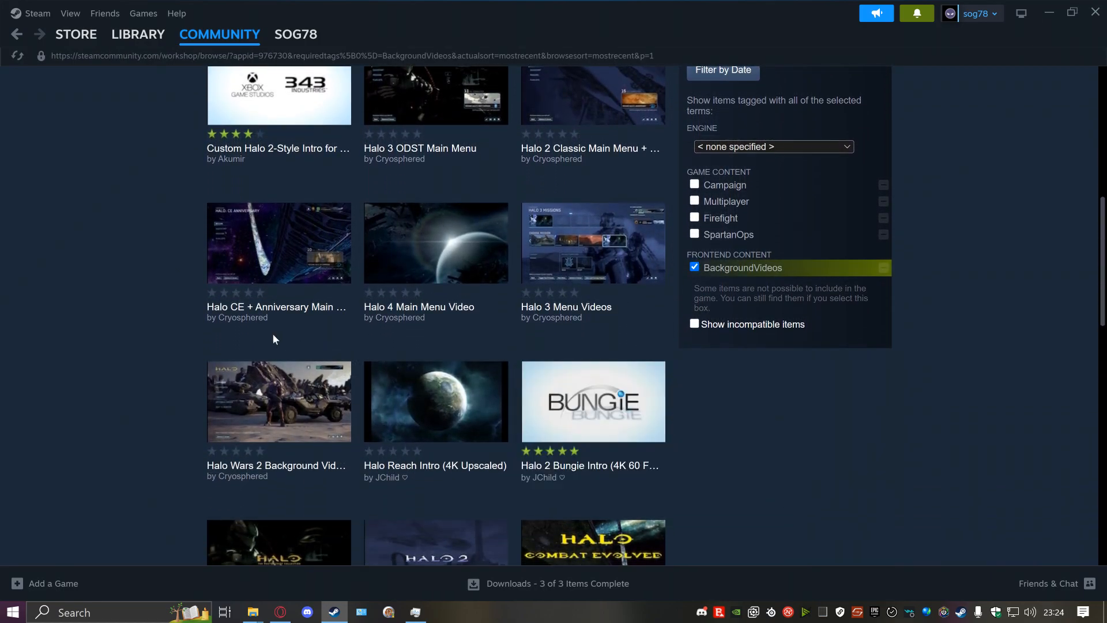
{"action": "left_click", "coordinate": [278, 243]}
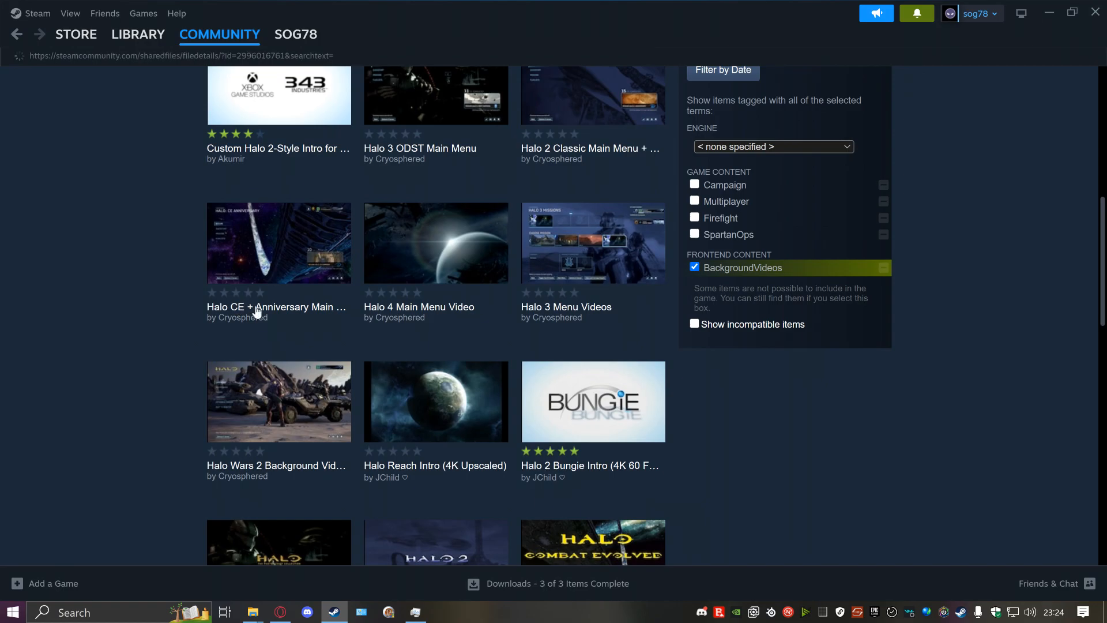
Subscribe to the Halo CE + Anniversary Main Menu video so it downloads
{"action": "left_click", "coordinate": [278, 244]}
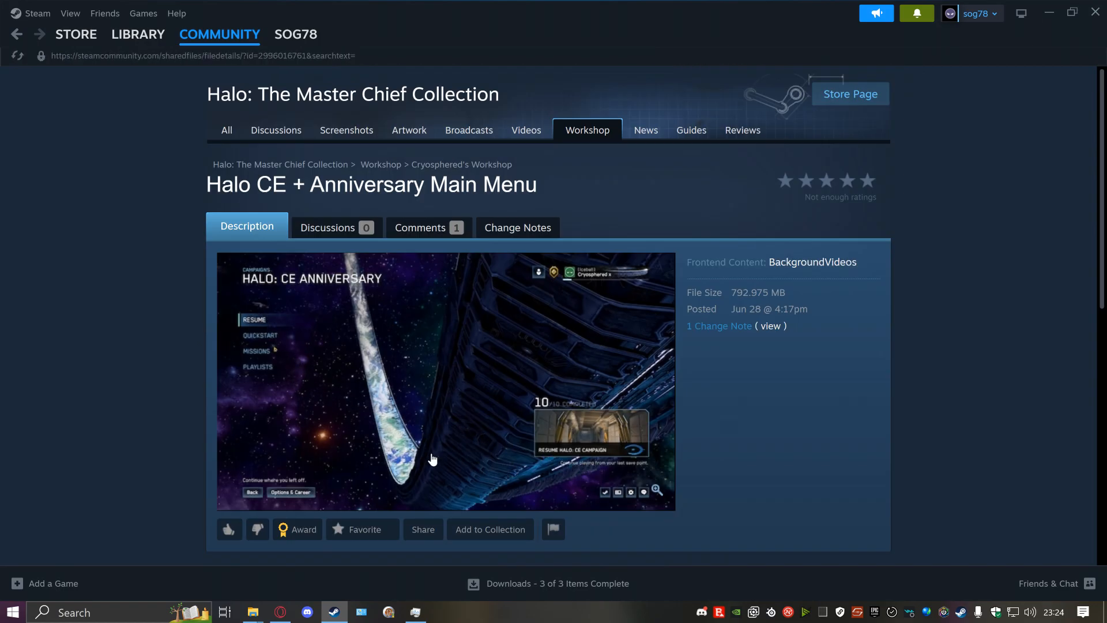
{"action": "scroll", "scroll_direction": "down", "scroll_amount": 3}
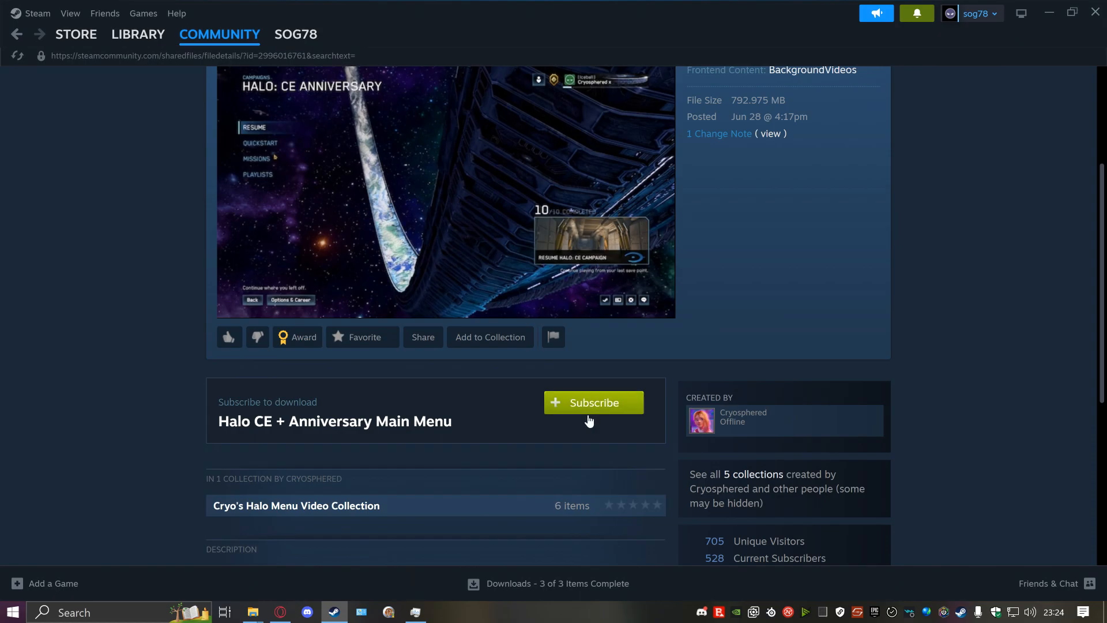
{"action": "left_click", "coordinate": [593, 402]}
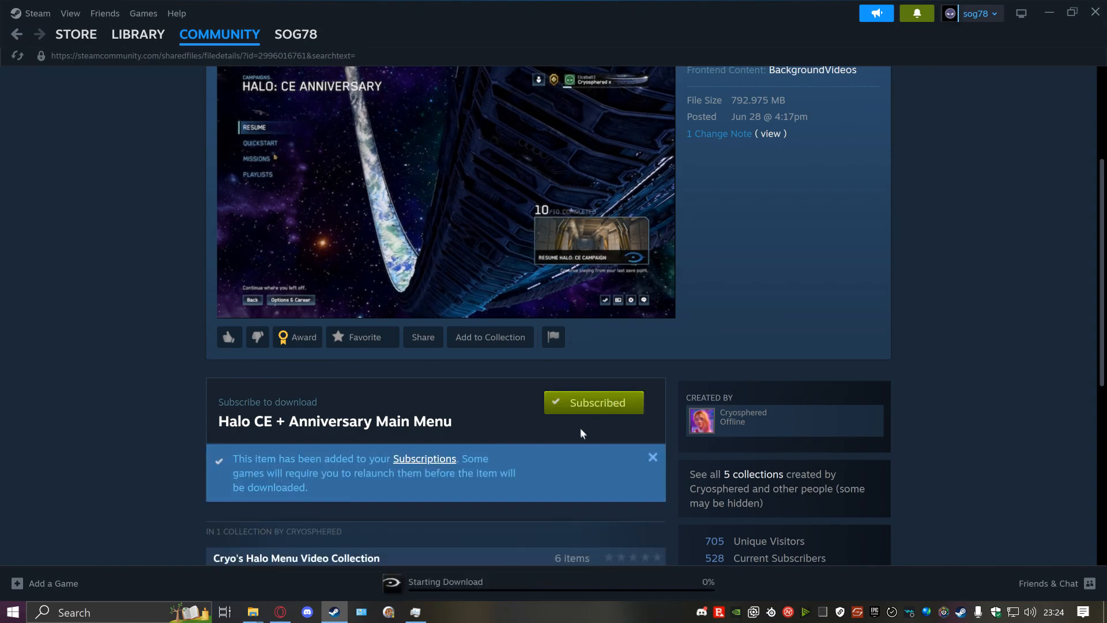
{"action": "mouse_move", "coordinate": [617, 524]}
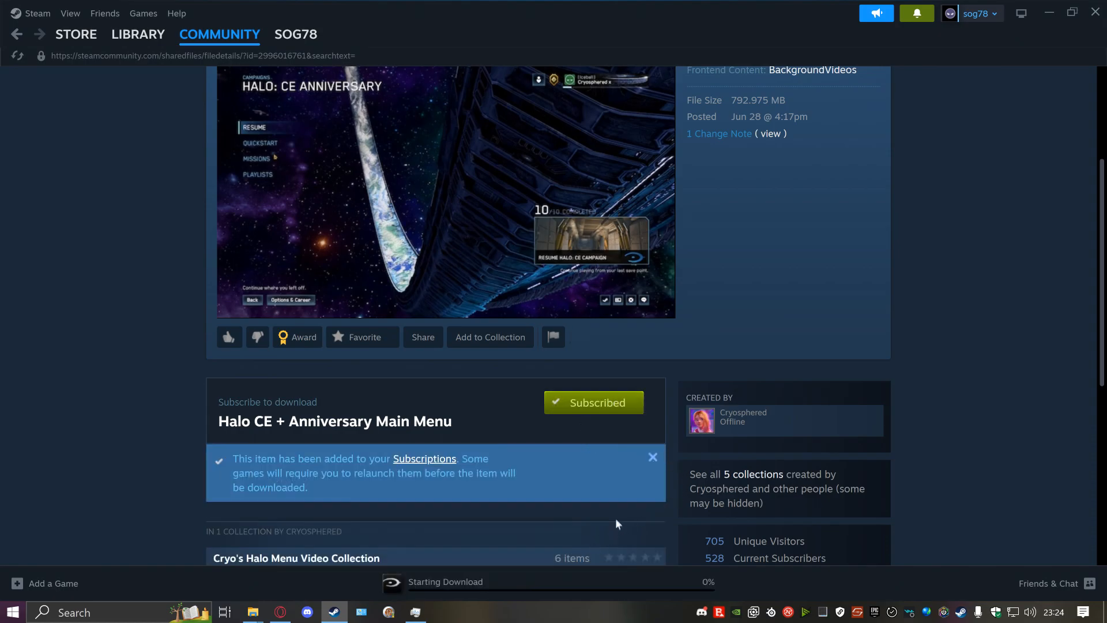
{"action": "scroll", "scroll_direction": "down", "scroll_amount": 3}
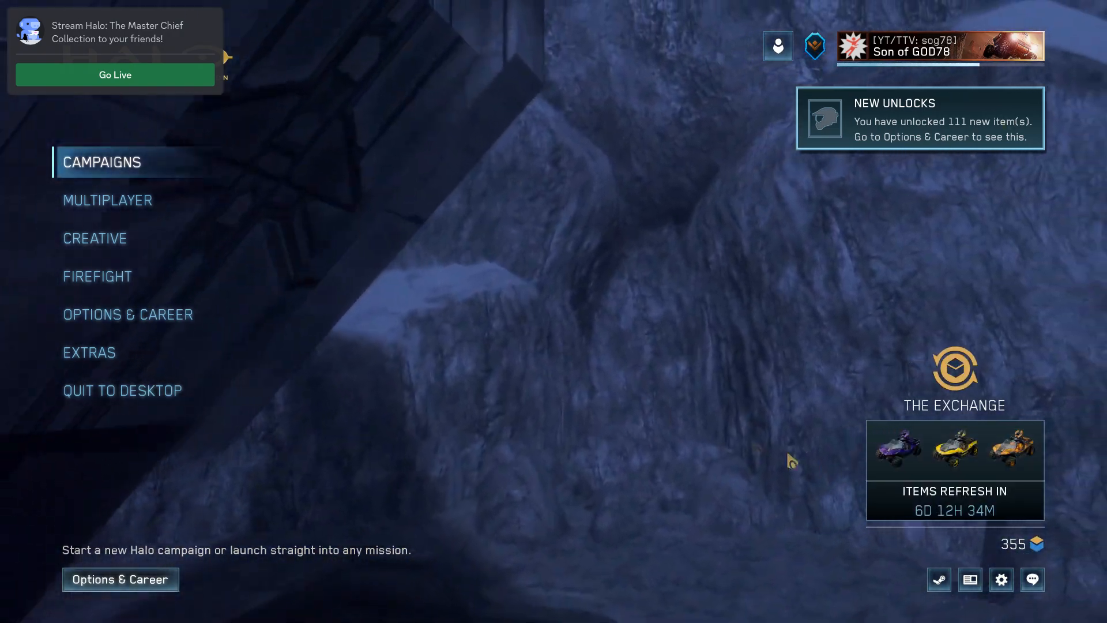
Go through Options & Career into Settings, Video, down to Configure Backgrounds
{"action": "left_click", "coordinate": [128, 314]}
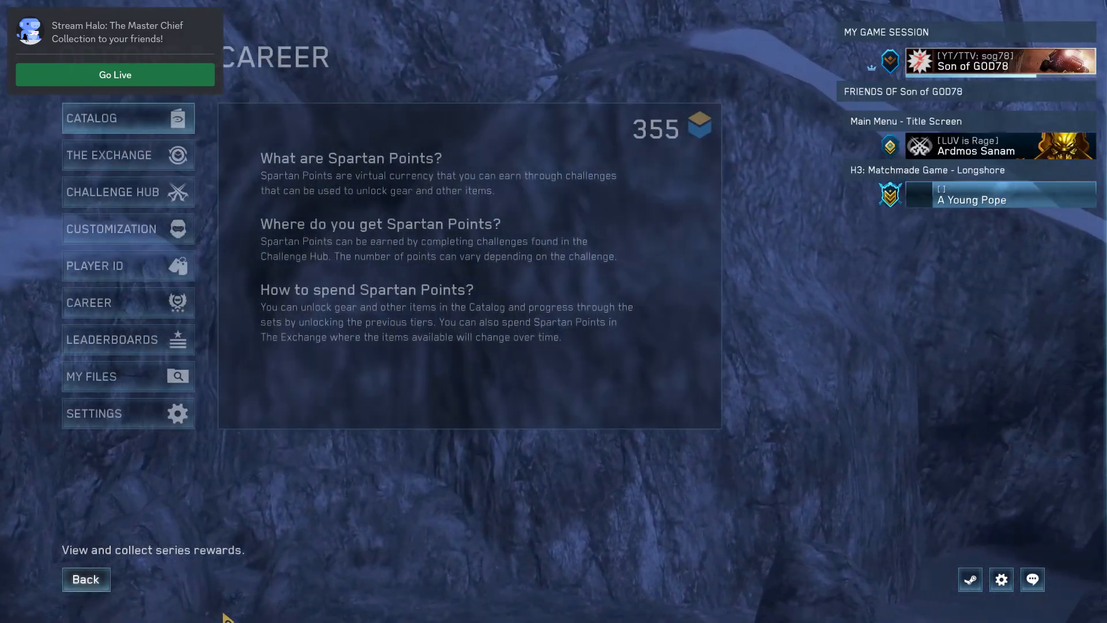
{"action": "left_click", "coordinate": [129, 413]}
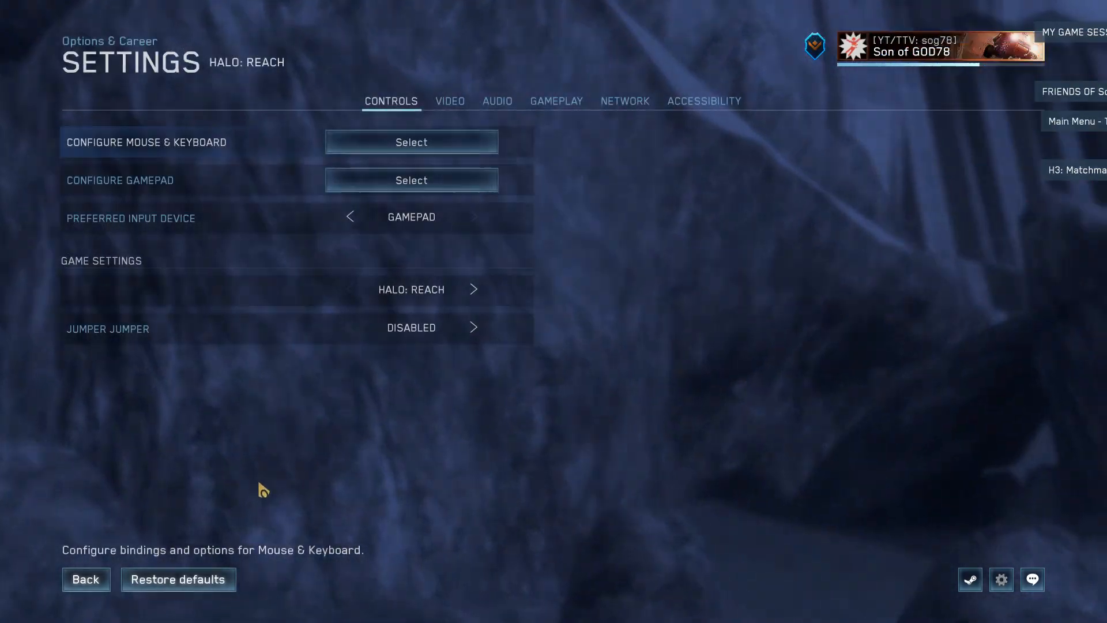
{"action": "left_click", "coordinate": [449, 102]}
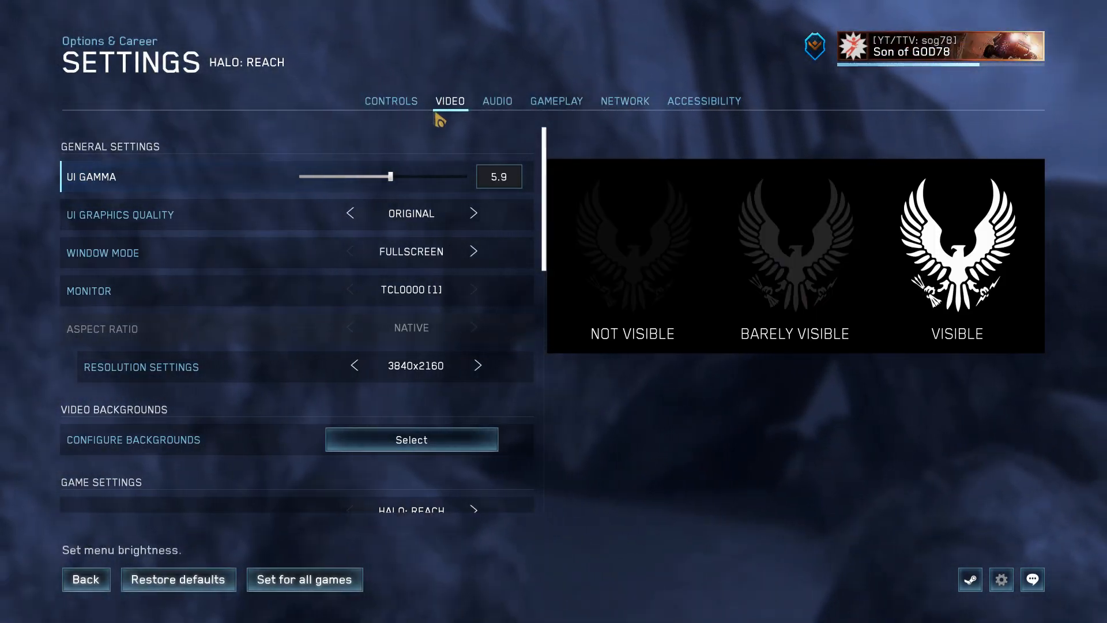
{"action": "scroll", "scroll_direction": "down", "scroll_amount": 3}
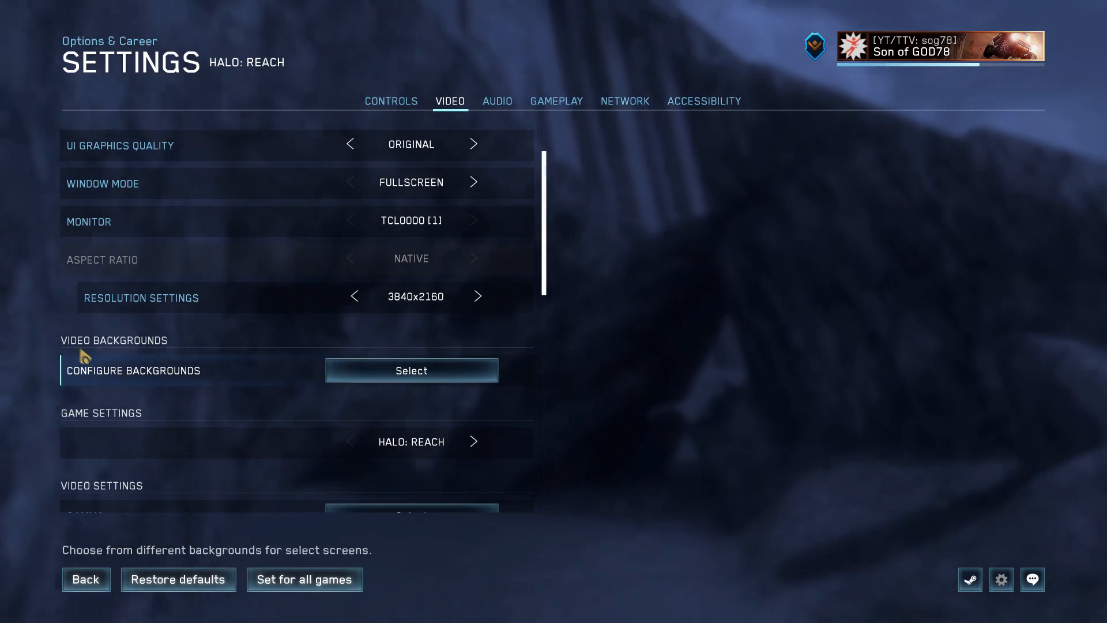
{"action": "mouse_move", "coordinate": [407, 378]}
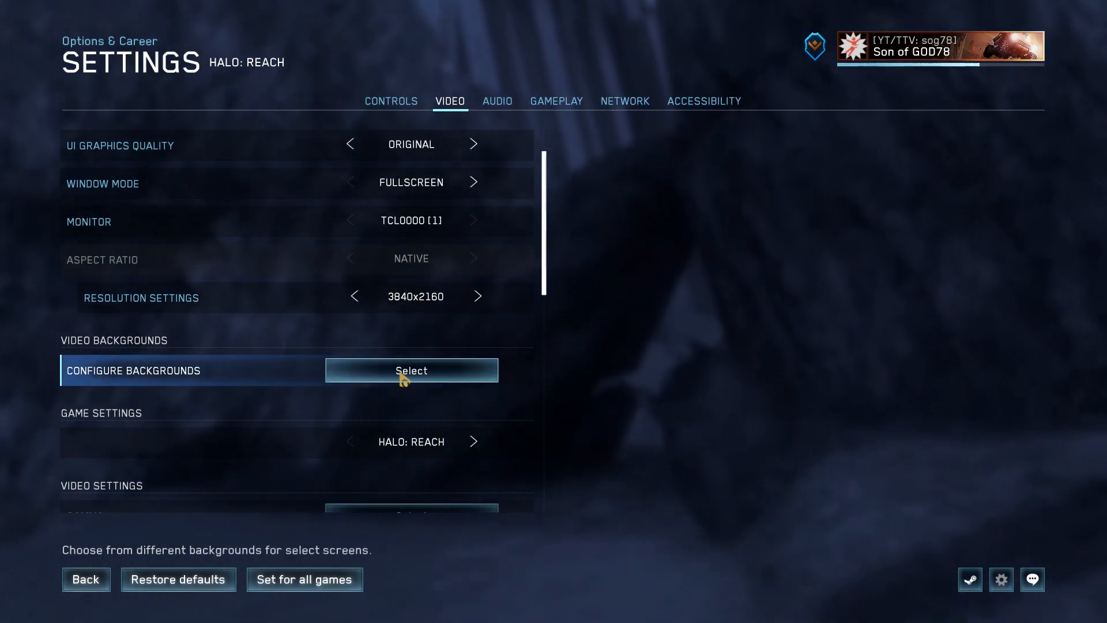
Open Configure Backgrounds and review the per-screen background list
{"action": "left_click", "coordinate": [411, 370]}
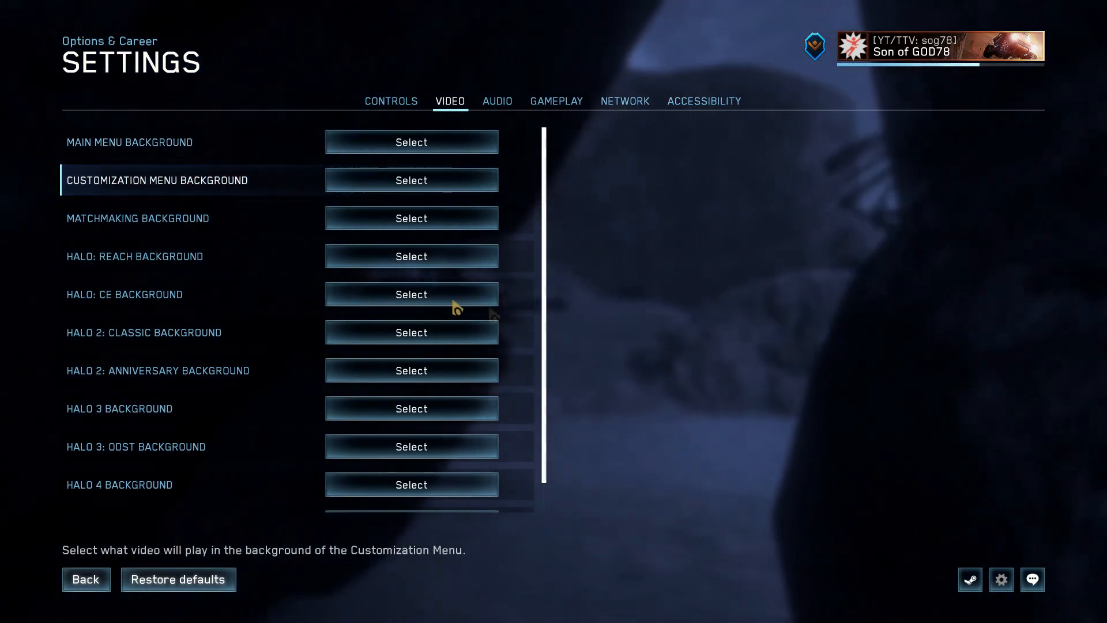
{"action": "scroll", "scroll_direction": "down", "scroll_amount": 3}
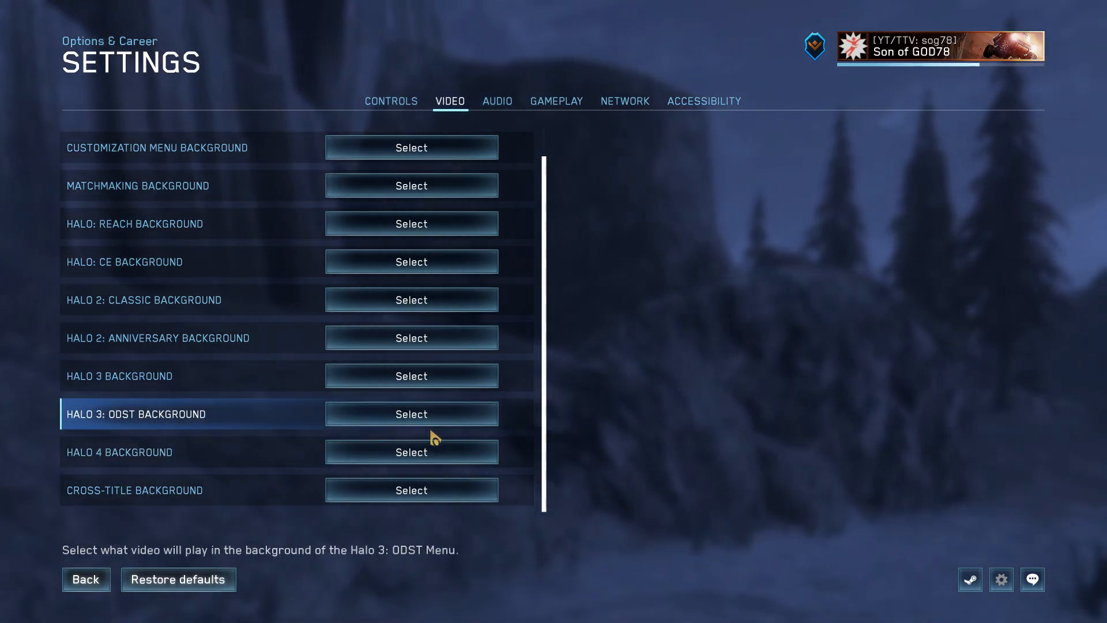
{"action": "scroll", "scroll_direction": "up", "scroll_amount": 3}
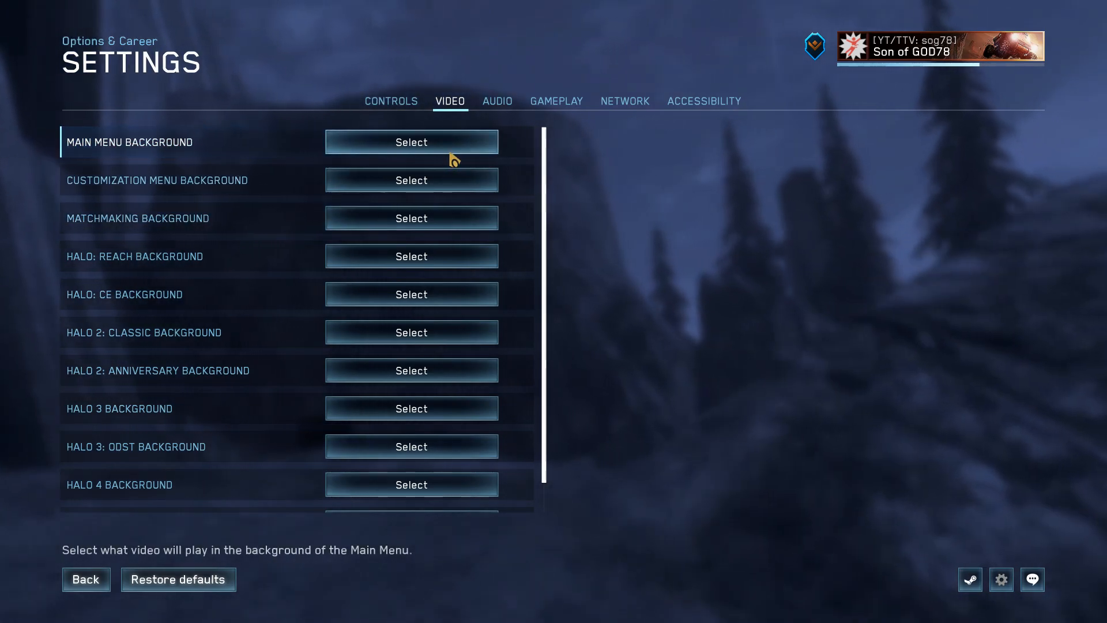
Choose the modded HCE - Classic video as the Main Menu Background
{"action": "left_click", "coordinate": [411, 142]}
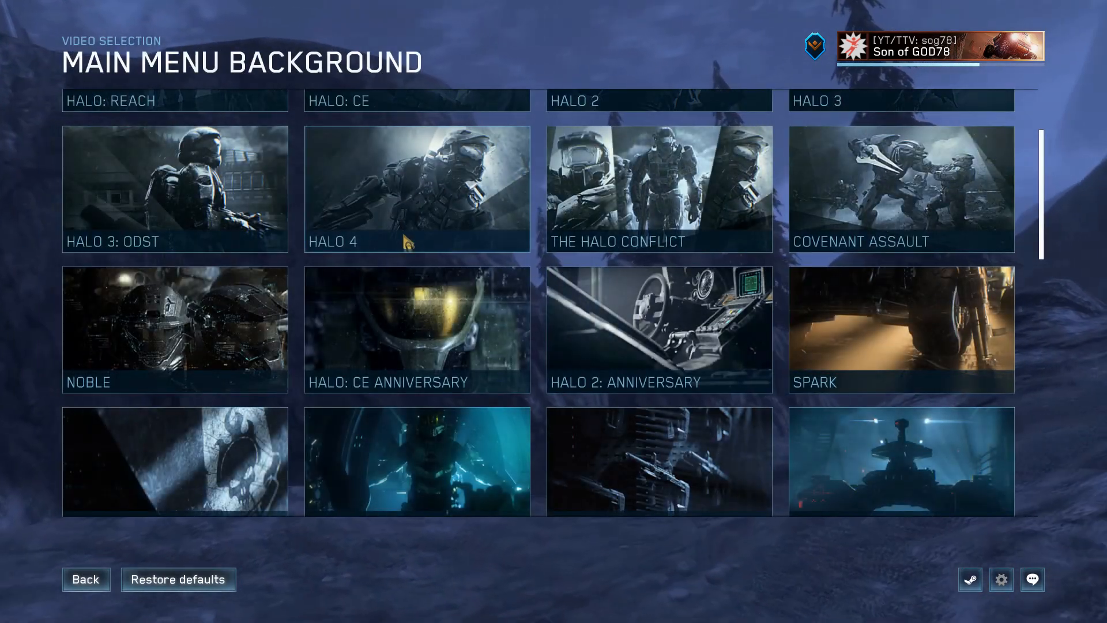
{"action": "scroll", "scroll_direction": "down", "scroll_amount": 3}
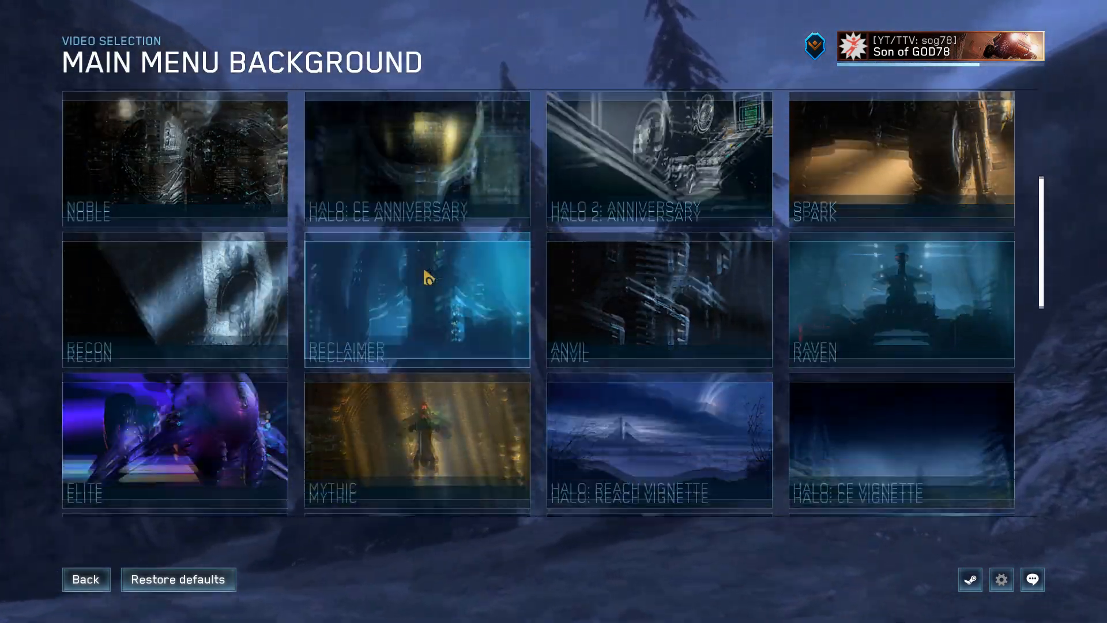
{"action": "scroll", "scroll_direction": "down", "scroll_amount": 3}
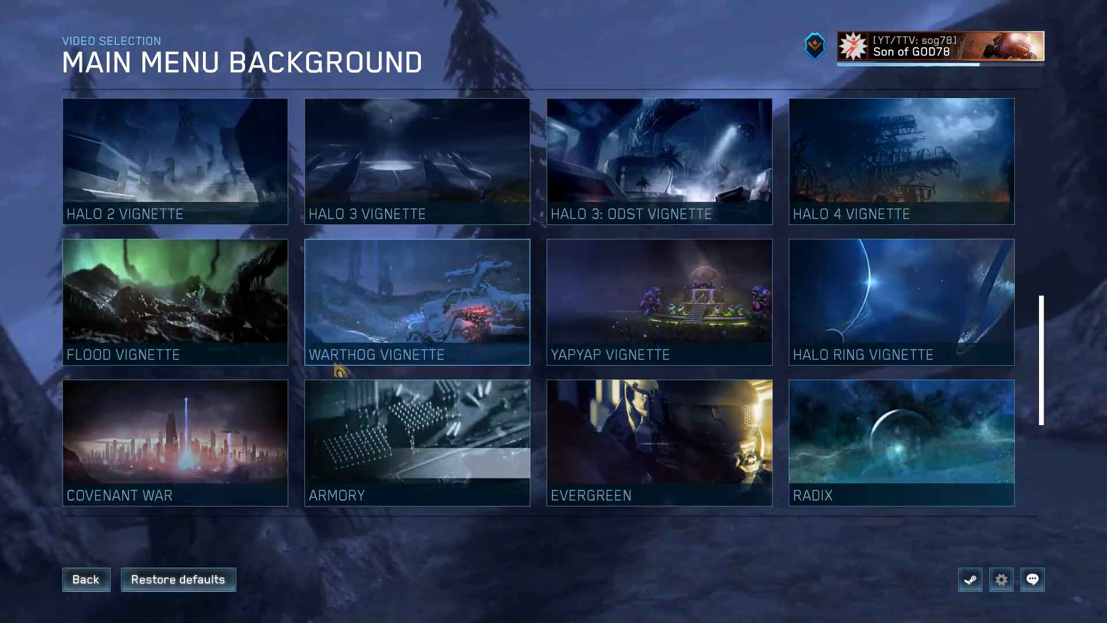
{"action": "scroll", "scroll_direction": "down", "scroll_amount": 3}
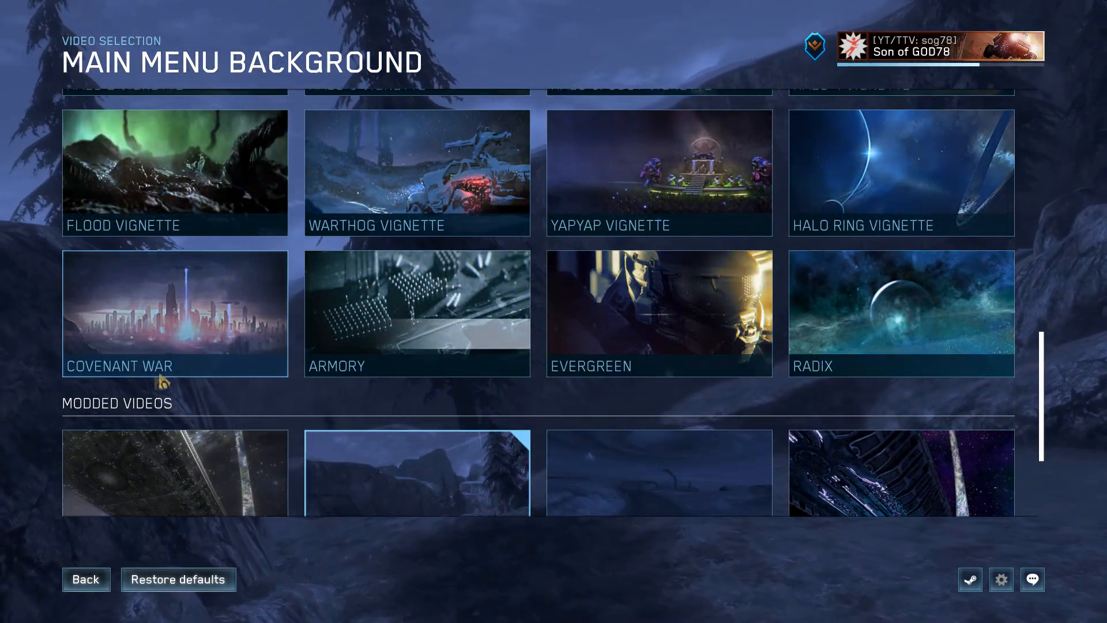
{"action": "scroll", "scroll_direction": "down", "scroll_amount": 3}
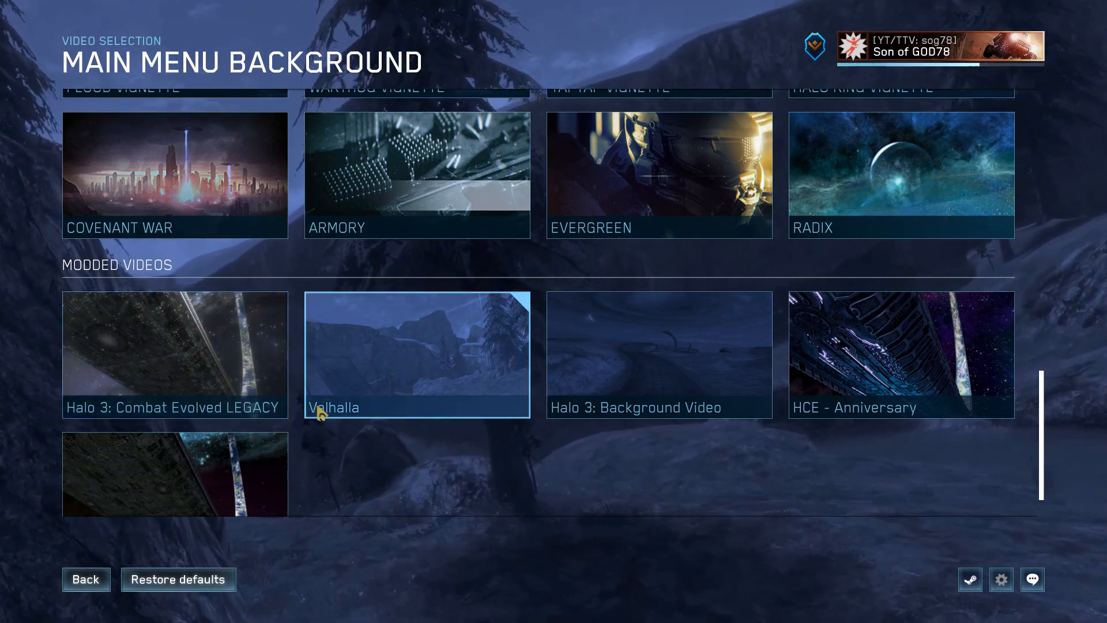
{"action": "scroll", "scroll_direction": "down", "scroll_amount": 3}
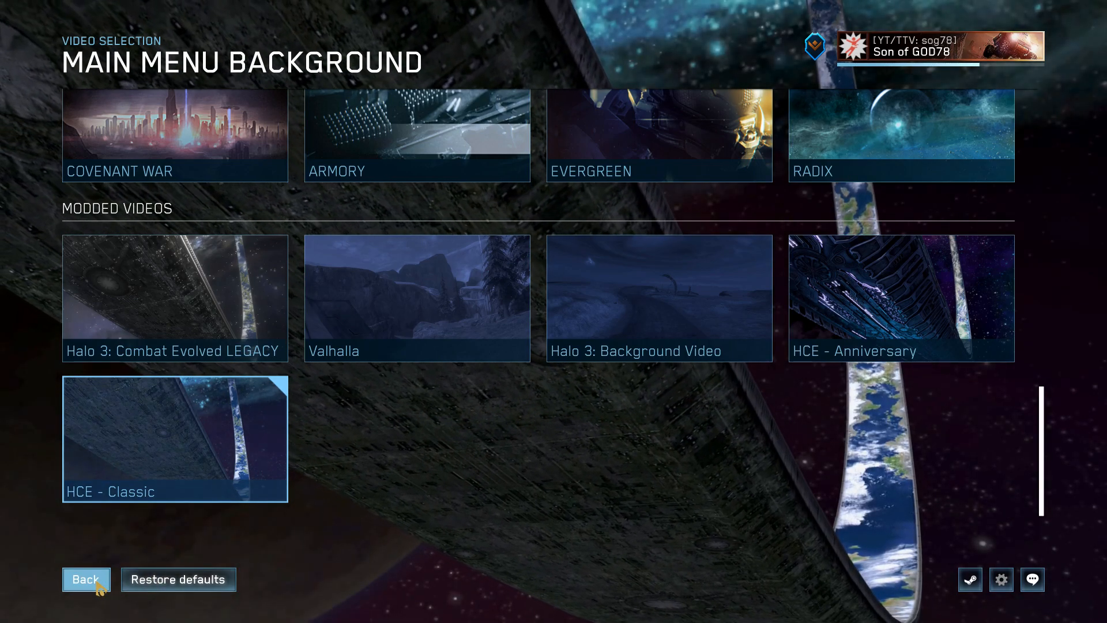
Back out of the settings and save the background change
{"action": "left_click", "coordinate": [85, 579]}
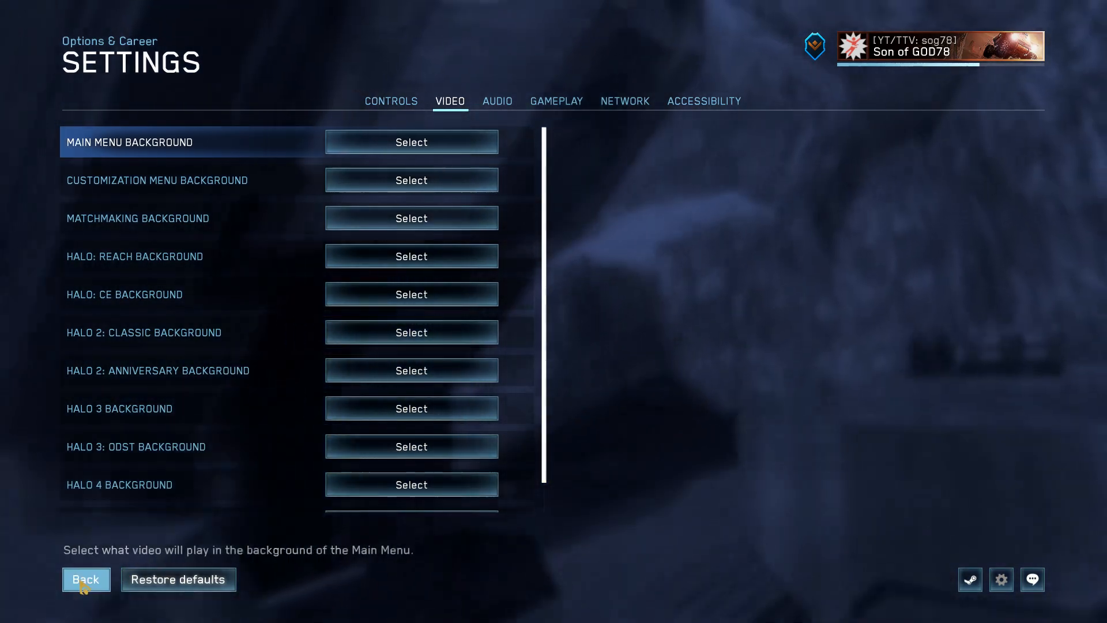
{"action": "left_click", "coordinate": [85, 579]}
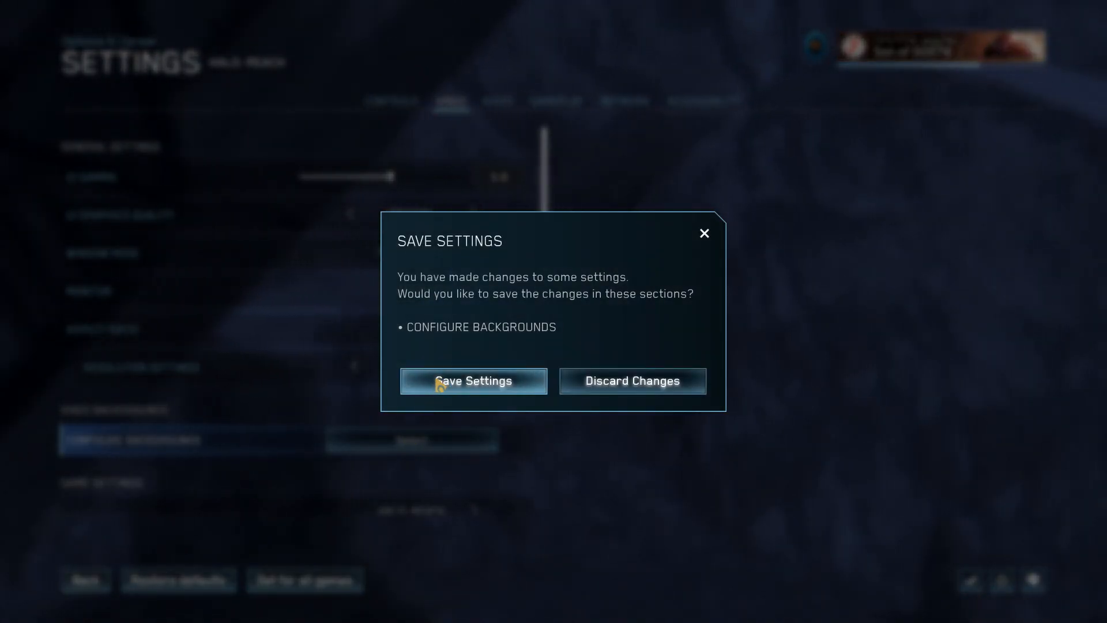
{"action": "left_click", "coordinate": [473, 381]}
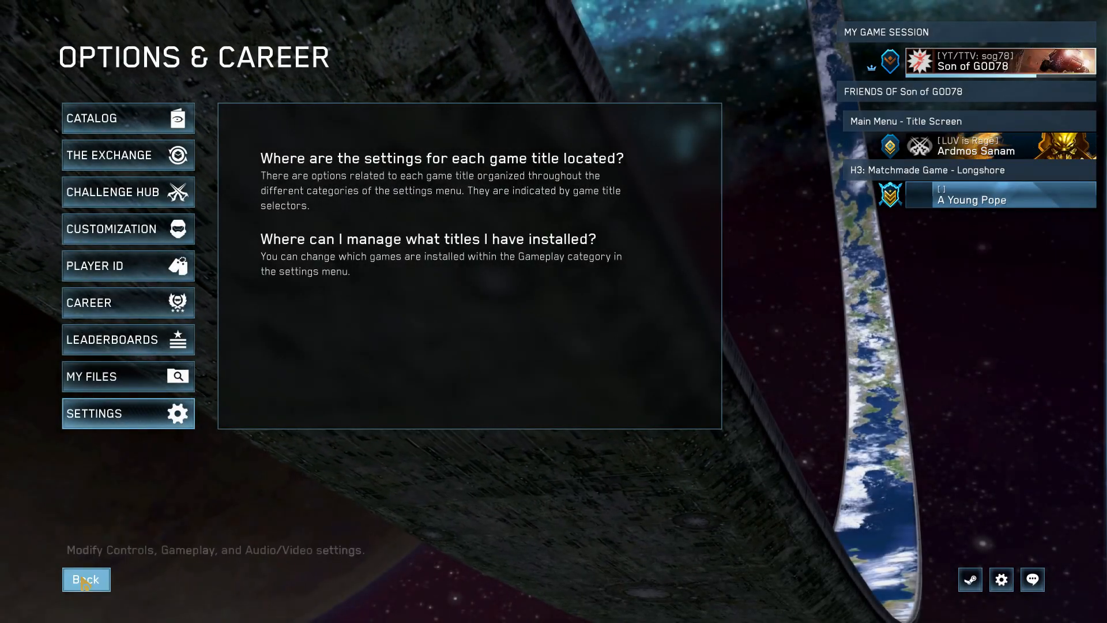
Return to the main menu, now playing the HCE - Classic background video
{"action": "left_click", "coordinate": [86, 579]}
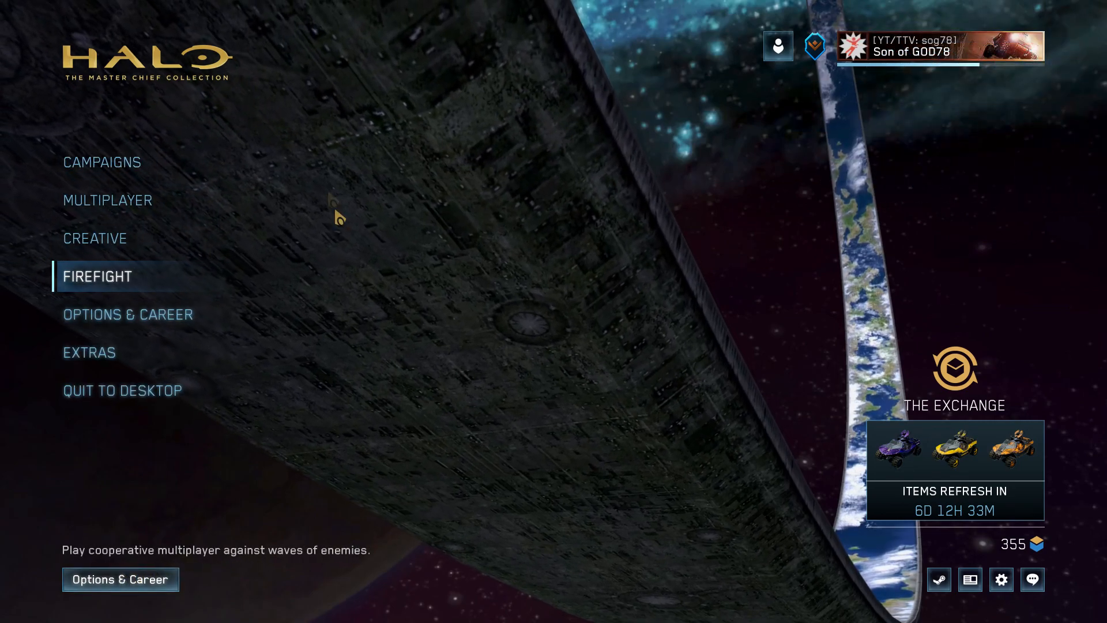
{"action": "mouse_move", "coordinate": [600, 360]}
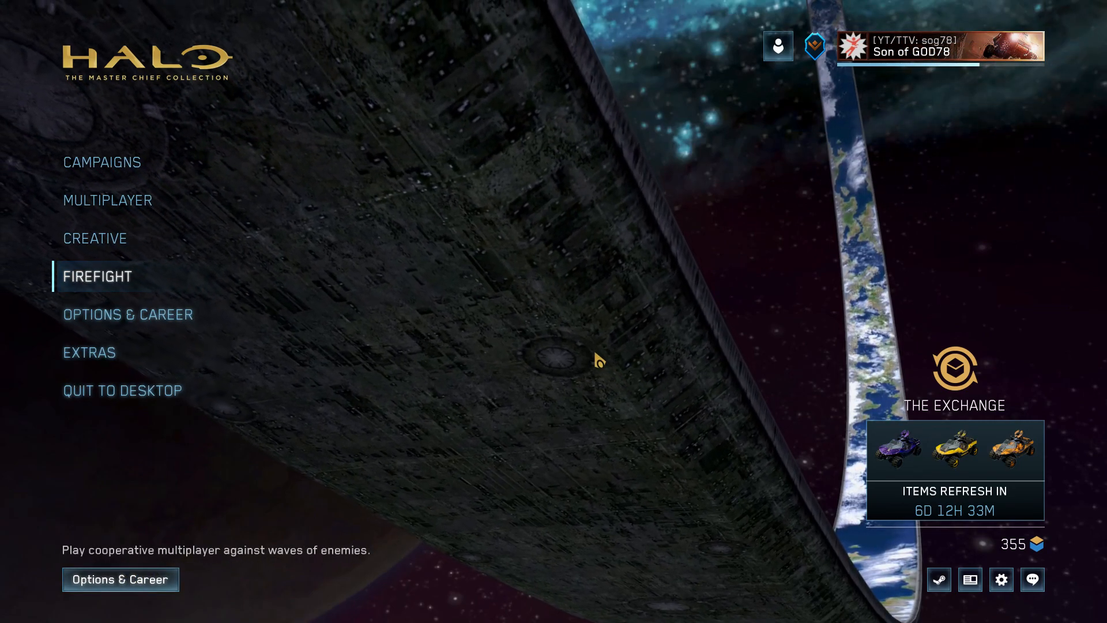